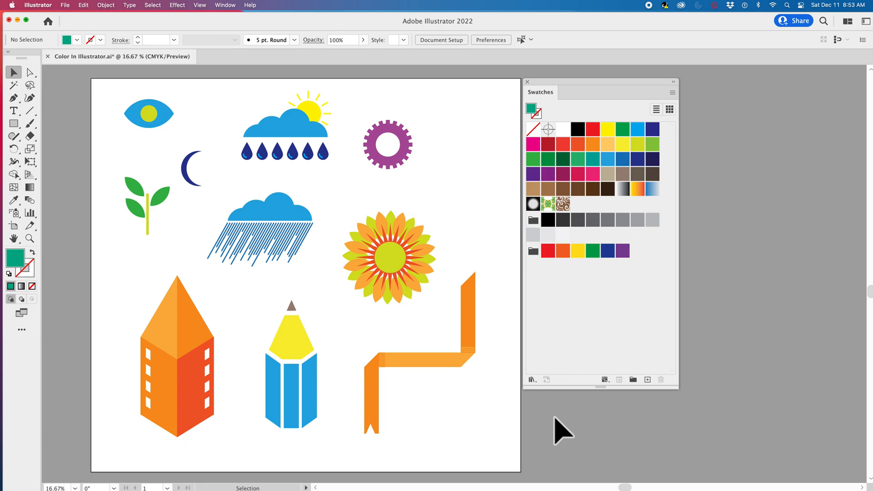
Switch the Swatches panel between list, small thumbnail and large thumbnail views
{"action": "left_click", "coordinate": [225, 5]}
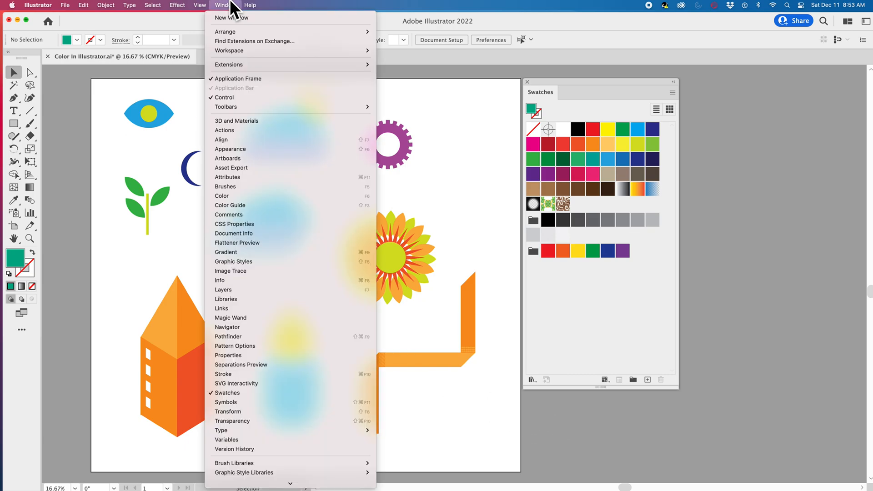
{"action": "mouse_move", "coordinate": [201, 385]}
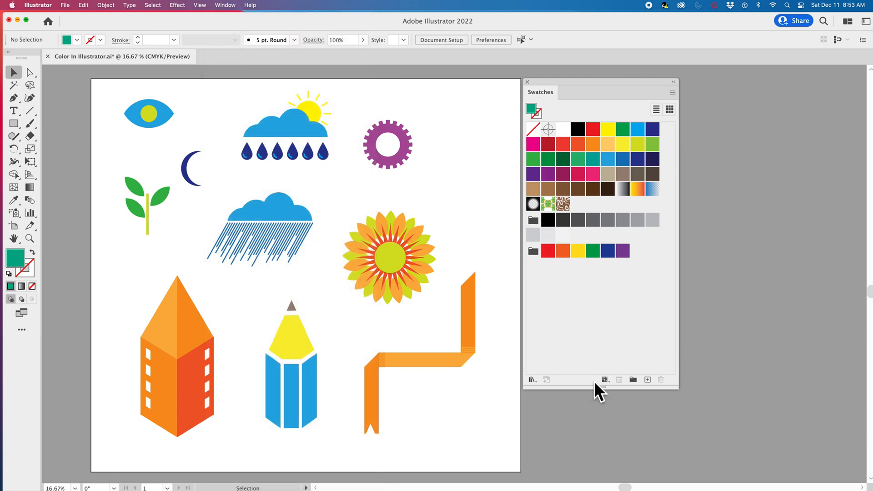
{"action": "mouse_move", "coordinate": [643, 89]}
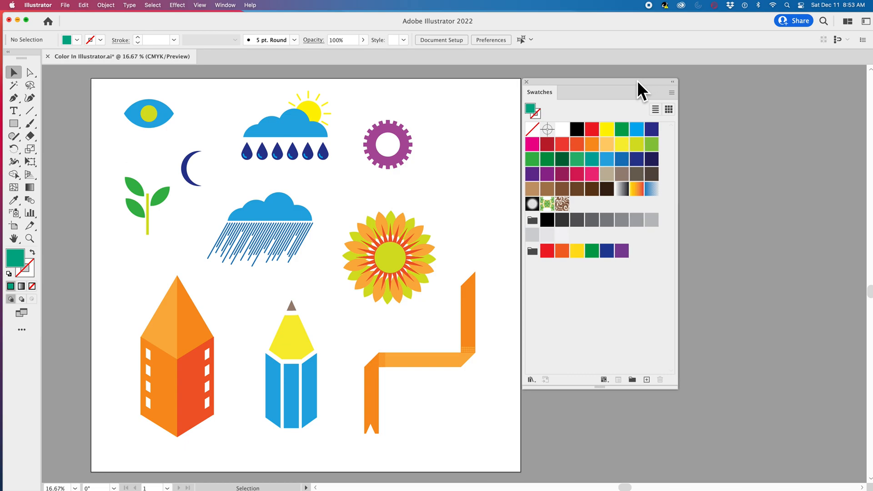
{"action": "mouse_move", "coordinate": [654, 103]}
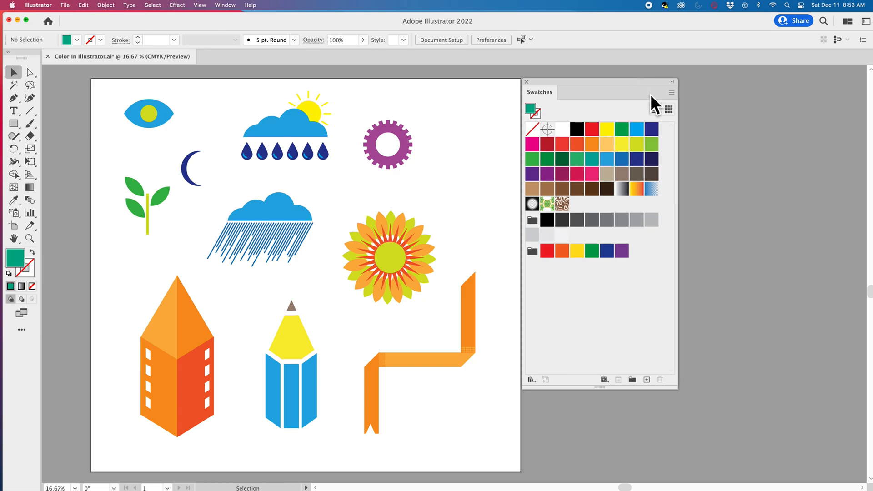
{"action": "left_click", "coordinate": [656, 109]}
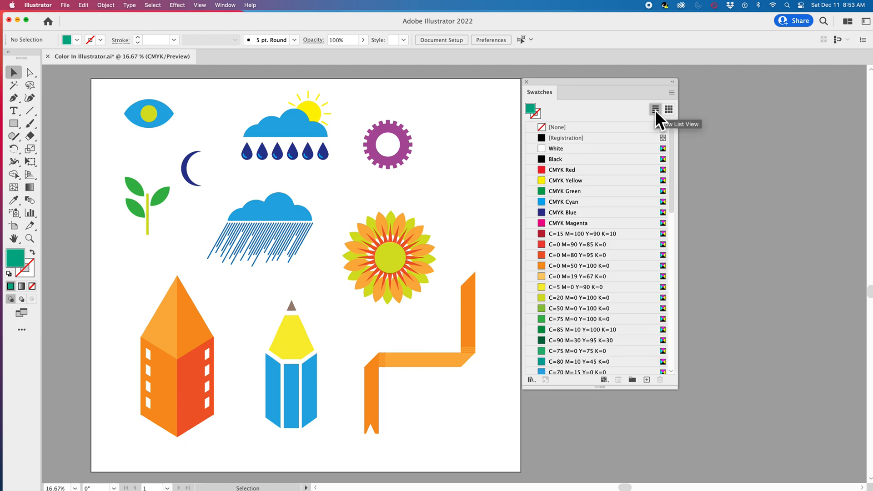
{"action": "left_click", "coordinate": [668, 109]}
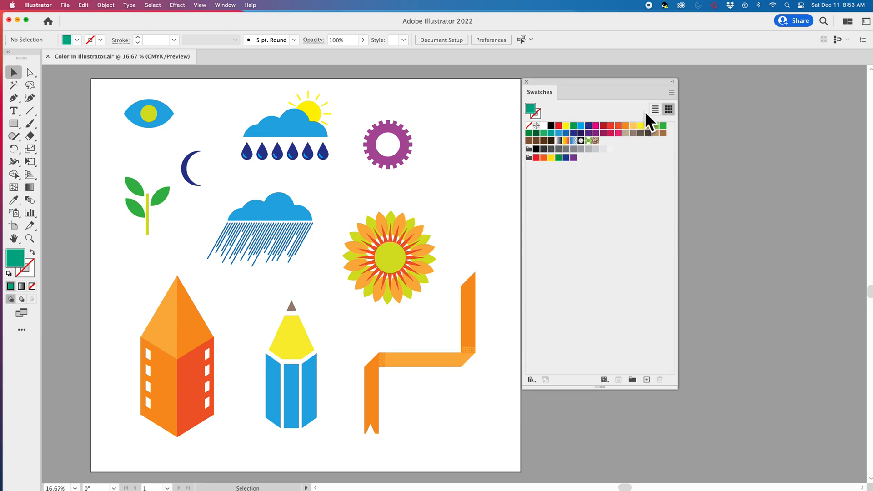
{"action": "mouse_move", "coordinate": [668, 109]}
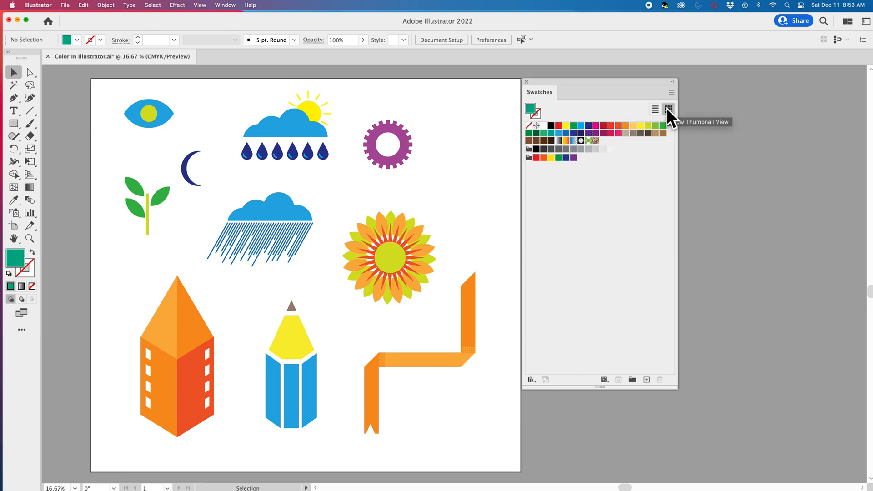
{"action": "mouse_move", "coordinate": [673, 94]}
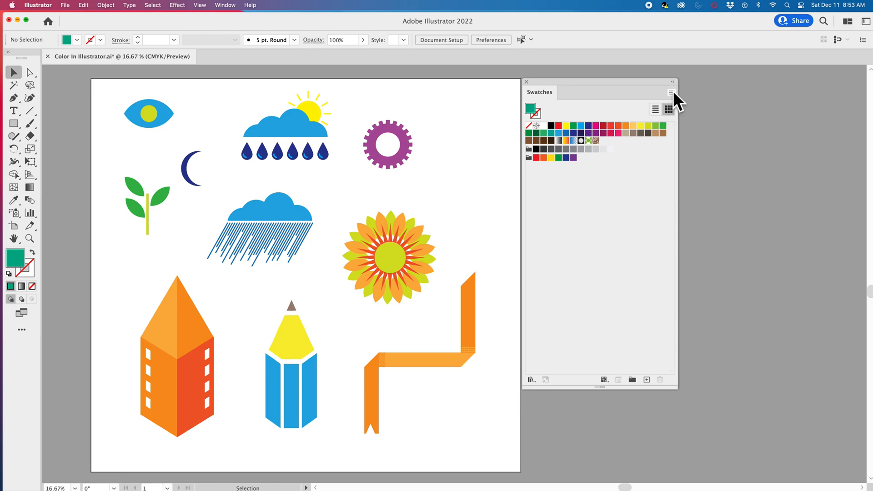
{"action": "left_click", "coordinate": [672, 92]}
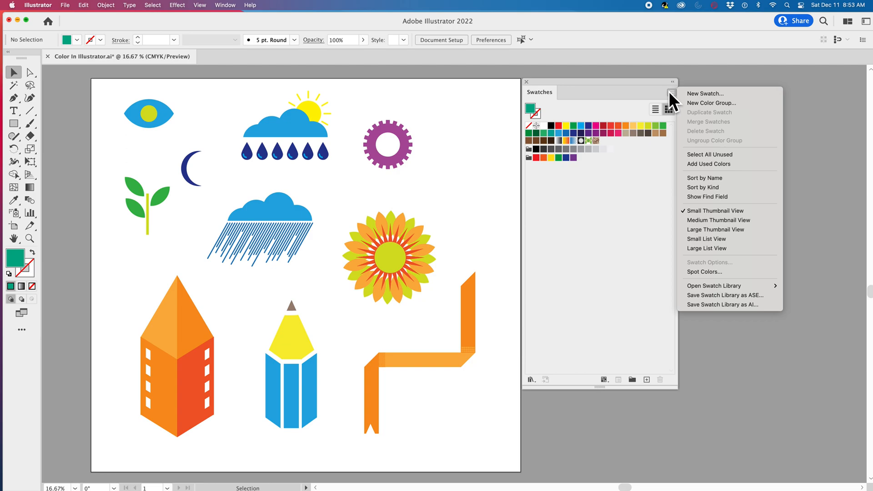
{"action": "mouse_move", "coordinate": [715, 229]}
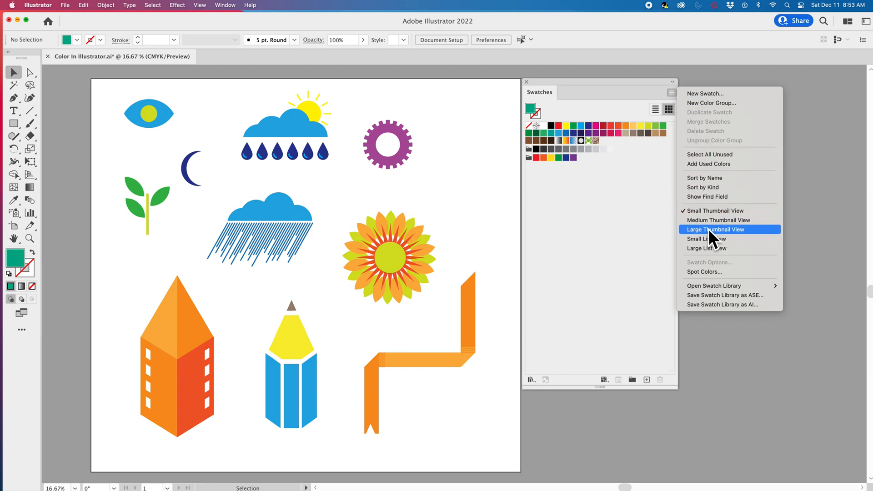
{"action": "left_click", "coordinate": [718, 229]}
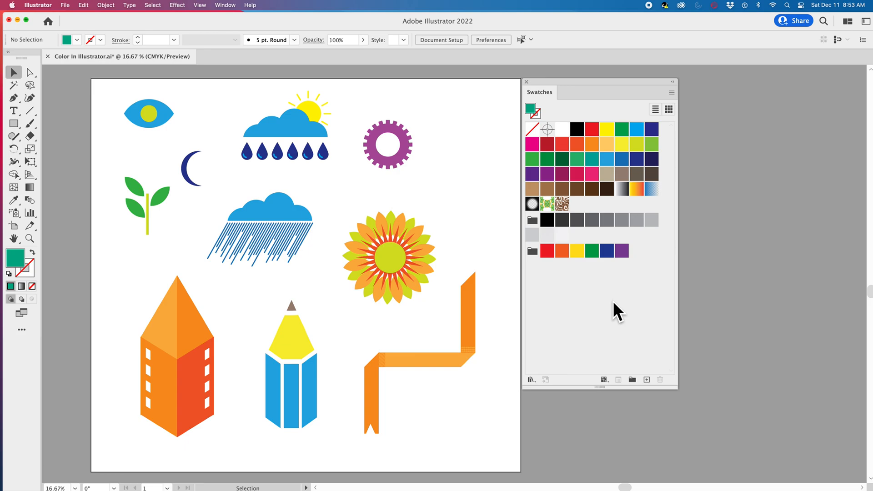
{"action": "mouse_move", "coordinate": [672, 93]}
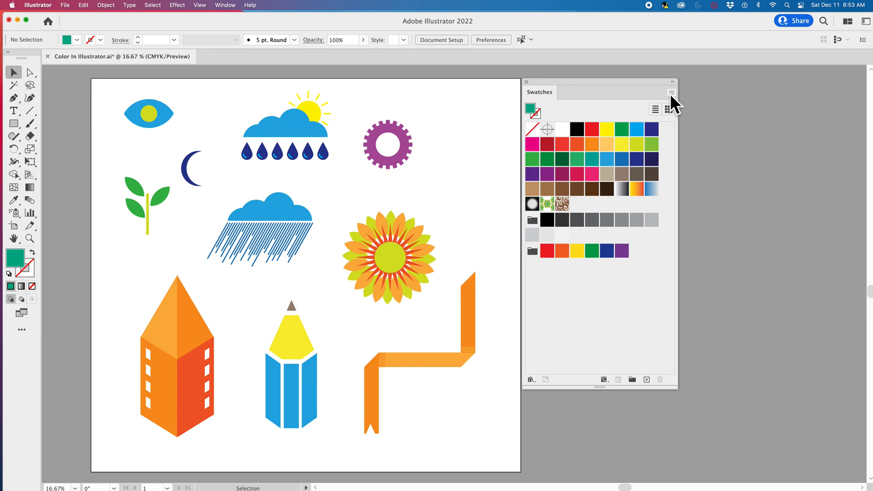
Create a global CMYK lavender swatch with C 28, M 30, Y 10, K 6.01
{"action": "left_click", "coordinate": [672, 92]}
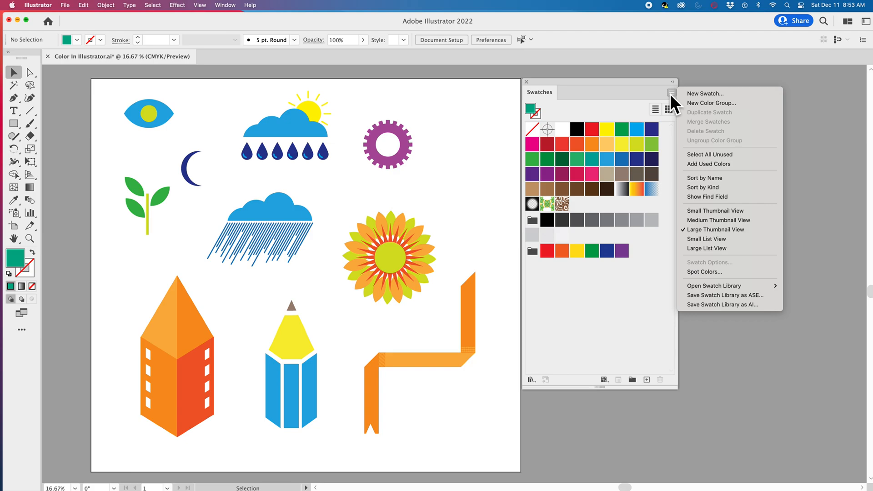
{"action": "left_click", "coordinate": [705, 93]}
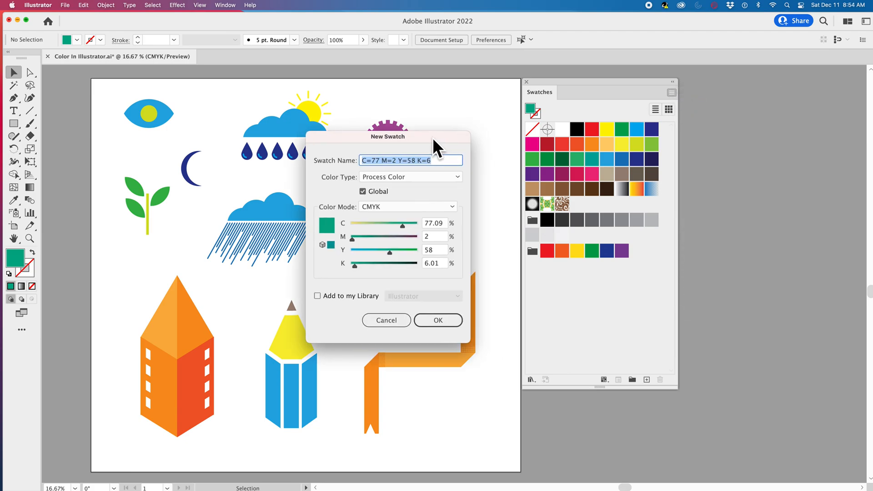
{"action": "left_click", "coordinate": [406, 207]}
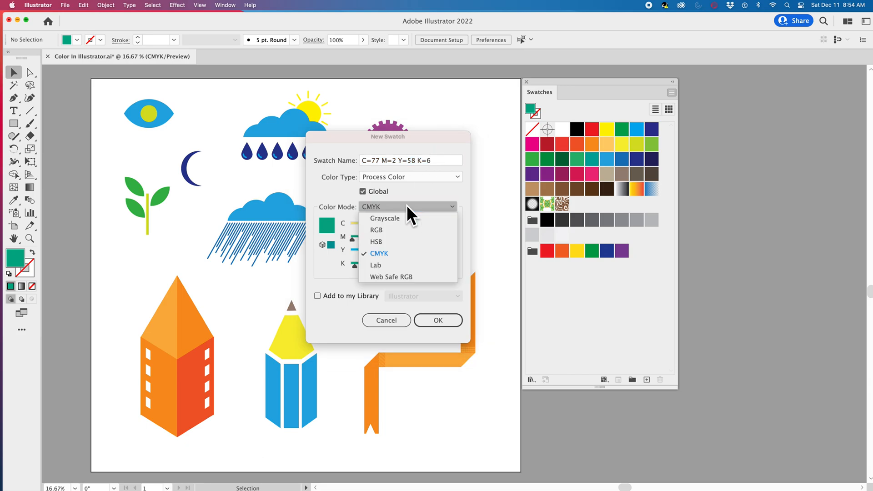
{"action": "mouse_move", "coordinate": [406, 232]}
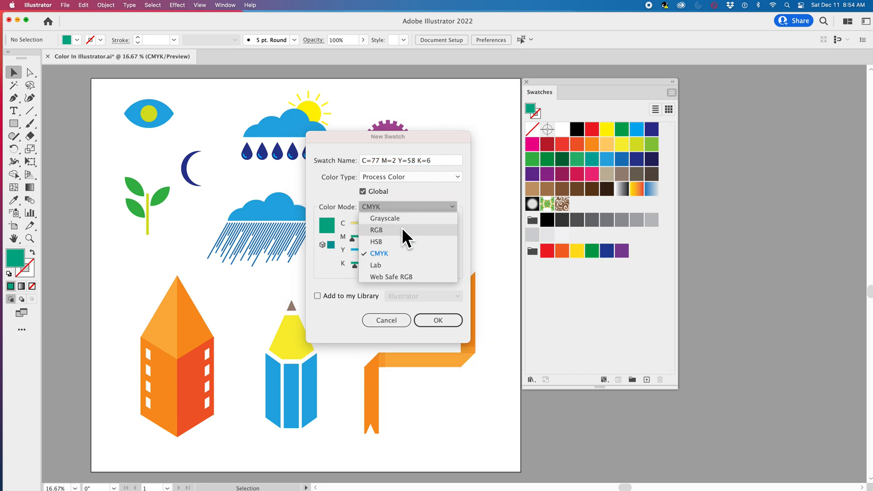
{"action": "mouse_move", "coordinate": [402, 277]}
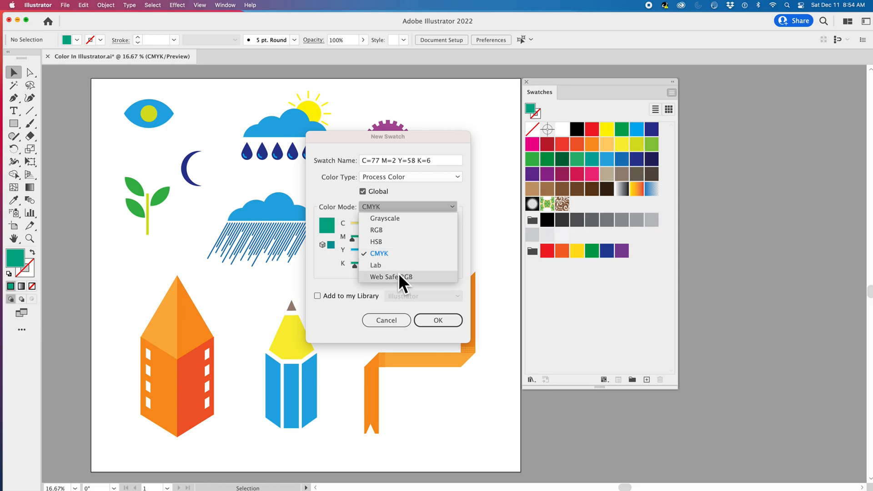
{"action": "left_click", "coordinate": [379, 254]}
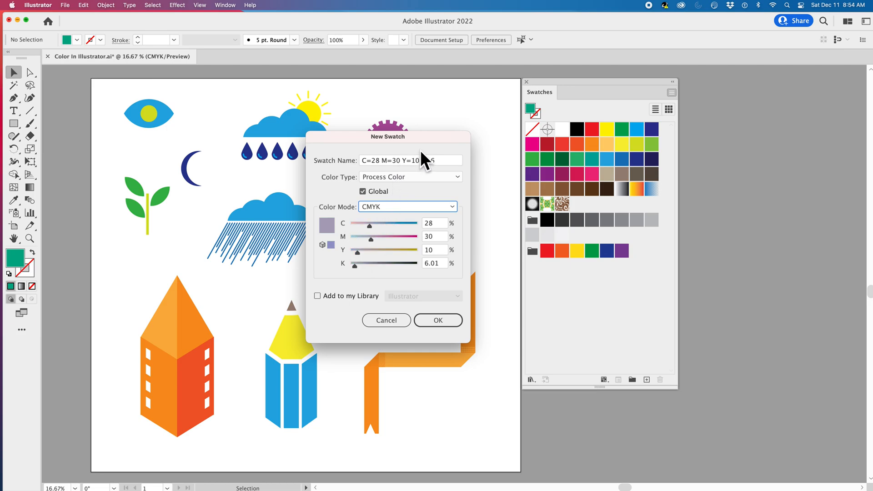
{"action": "left_click", "coordinate": [438, 320]}
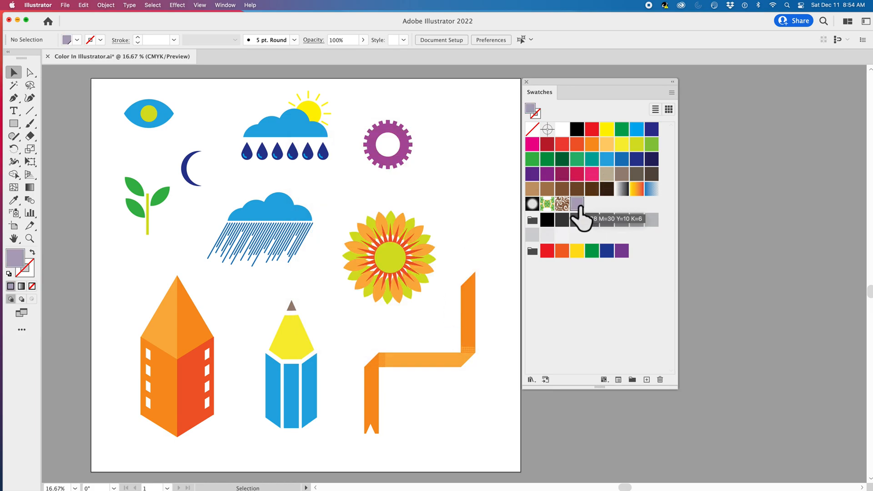
{"action": "mouse_move", "coordinate": [507, 195]}
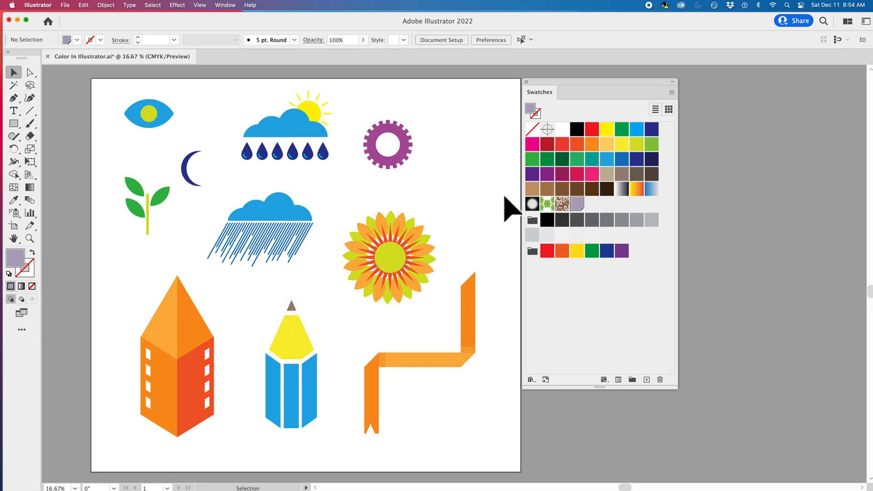
Fill the ribbon's upright orange end with the new lavender swatch
{"action": "left_click", "coordinate": [467, 310]}
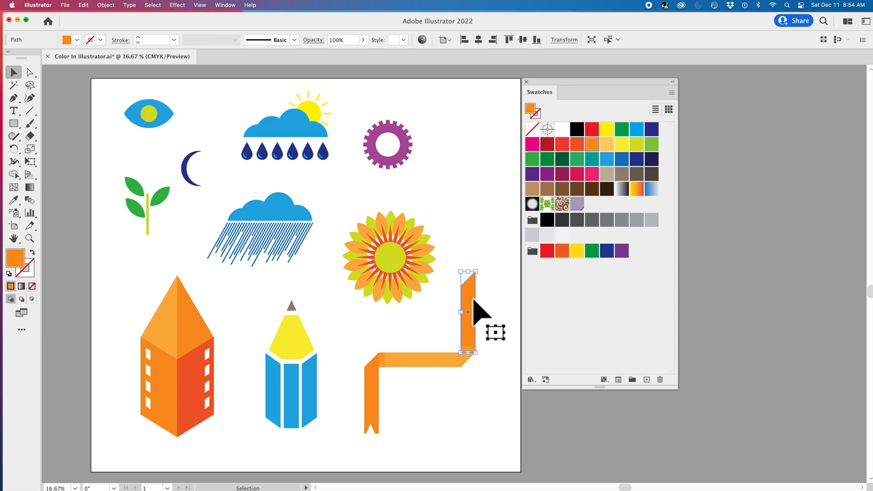
{"action": "left_click", "coordinate": [578, 203]}
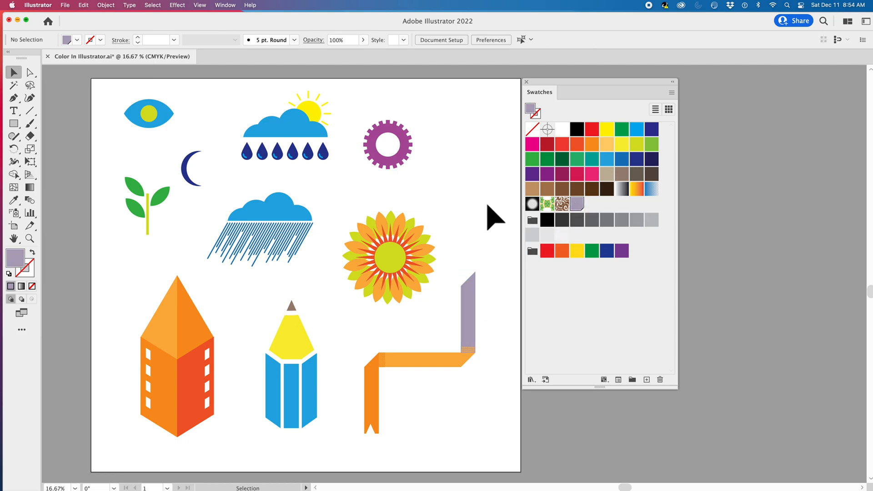
{"action": "mouse_move", "coordinate": [577, 203]}
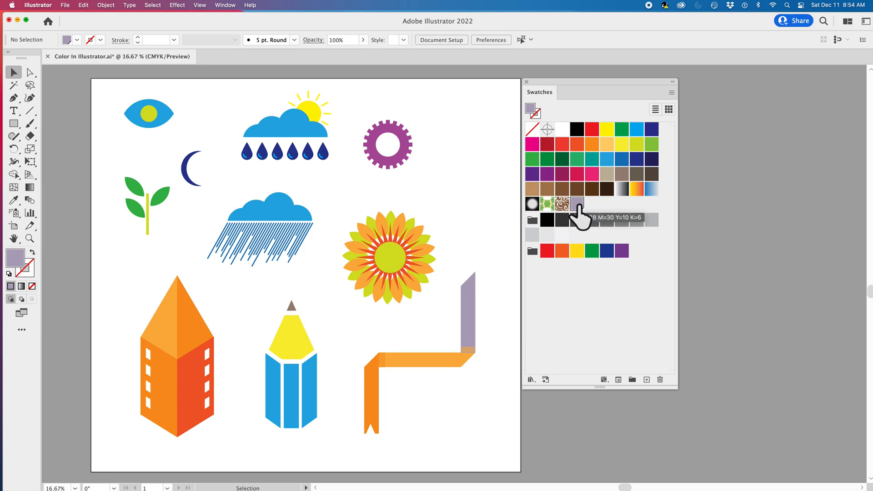
{"action": "mouse_move", "coordinate": [478, 220]}
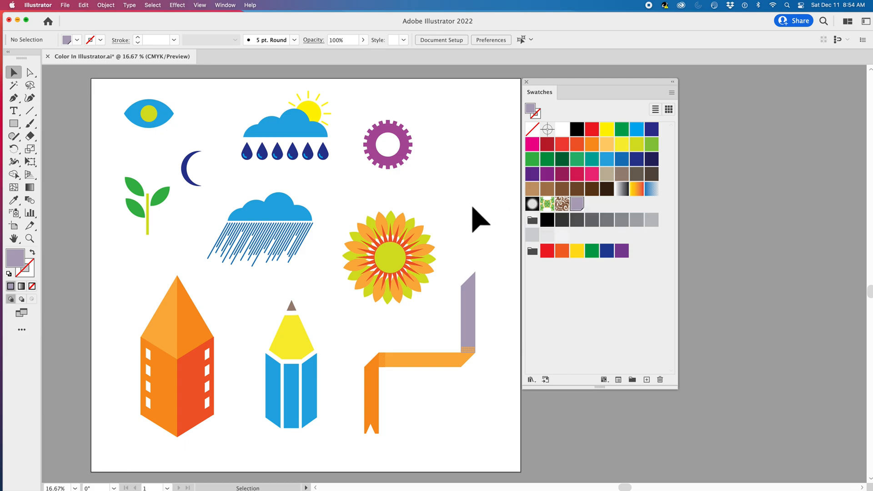
{"action": "mouse_move", "coordinate": [647, 380]}
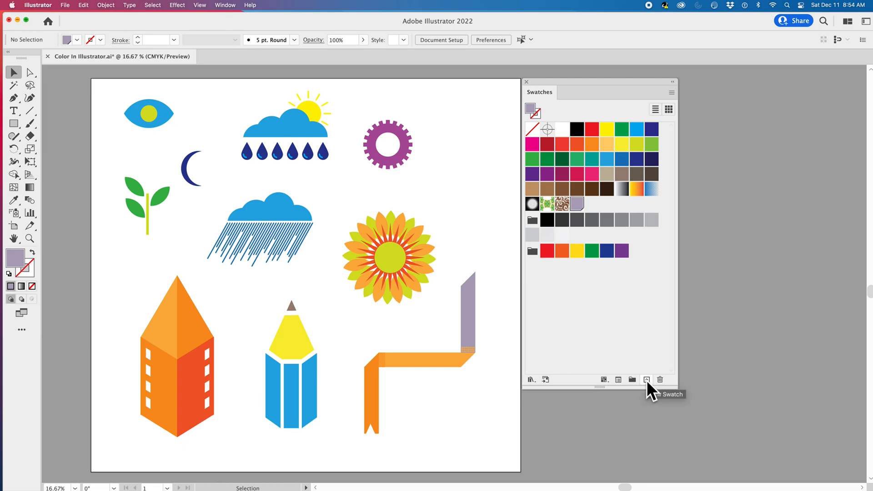
Save a new global lime green swatch with C=28 M=0 Y=76 K=6
{"action": "left_click", "coordinate": [646, 380]}
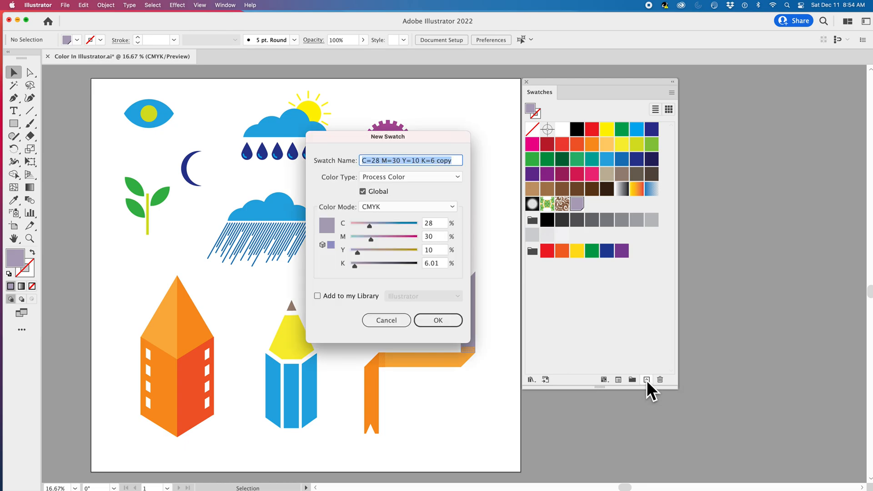
{"action": "mouse_move", "coordinate": [494, 312]}
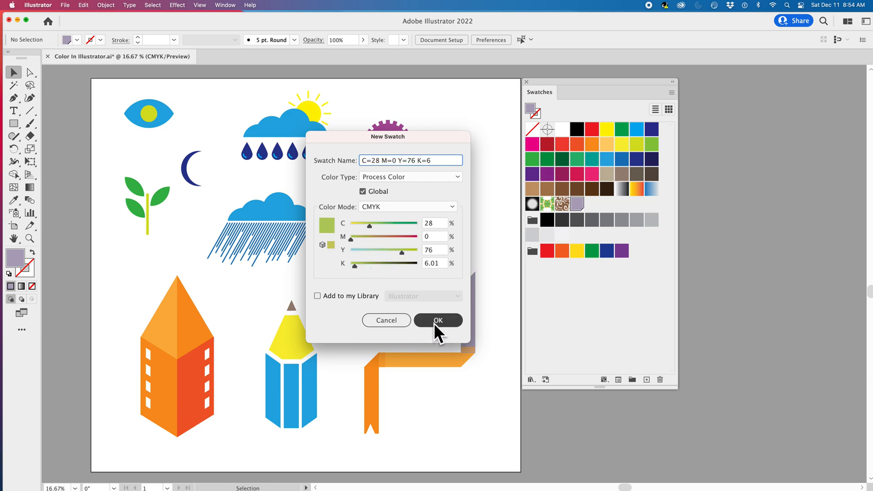
{"action": "left_click", "coordinate": [438, 321]}
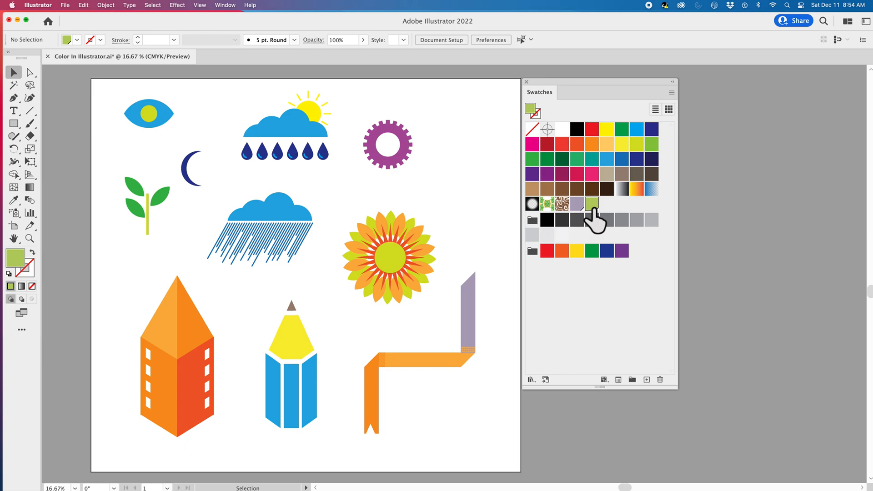
{"action": "mouse_move", "coordinate": [484, 218]}
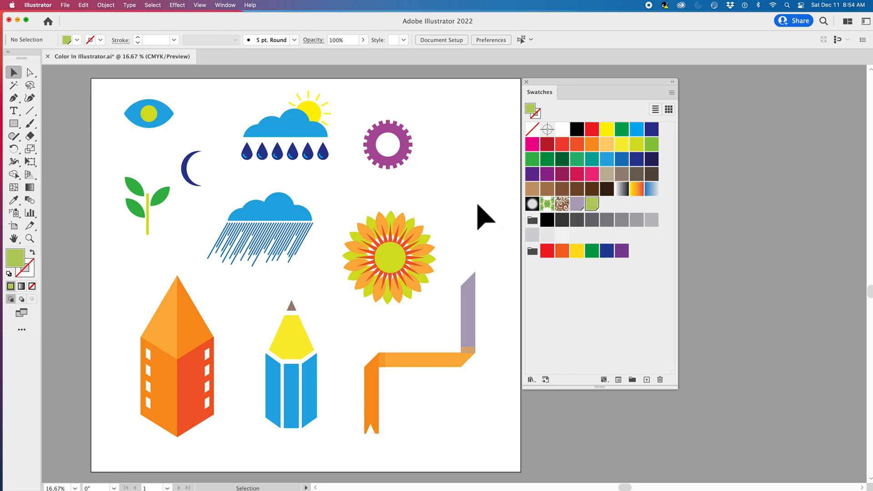
Select the rain cloud and pick a deep blue fill in the Color Picker
{"action": "left_click", "coordinate": [267, 209]}
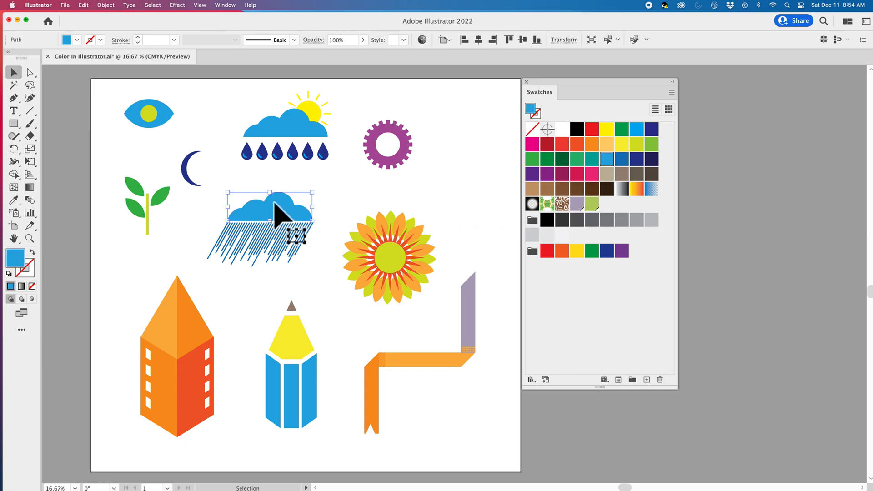
{"action": "mouse_move", "coordinate": [15, 262]}
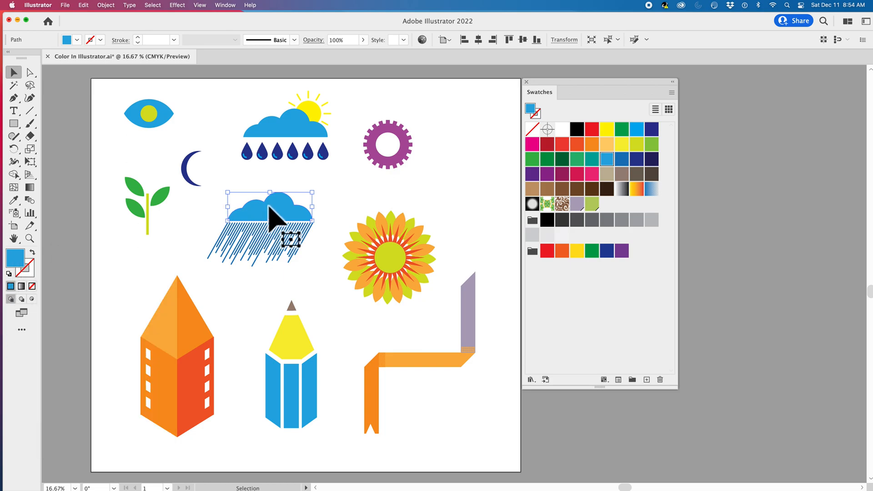
{"action": "mouse_move", "coordinate": [15, 262]}
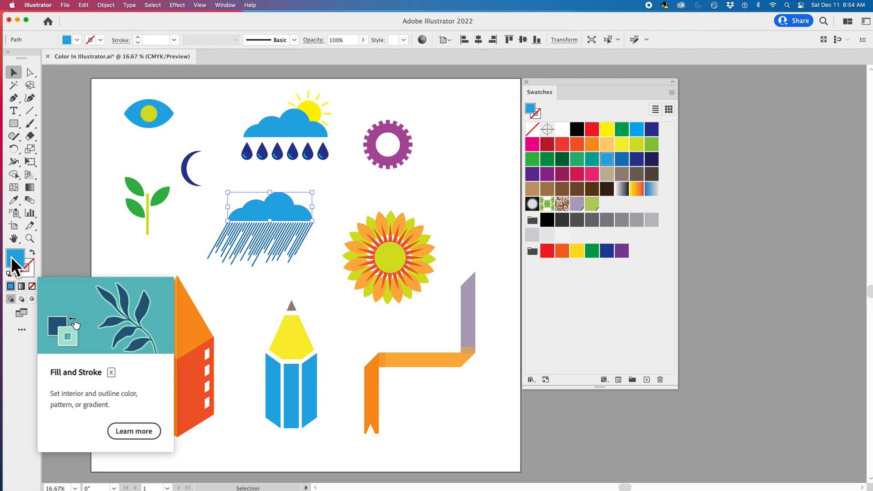
{"action": "double_click", "coordinate": [14, 262]}
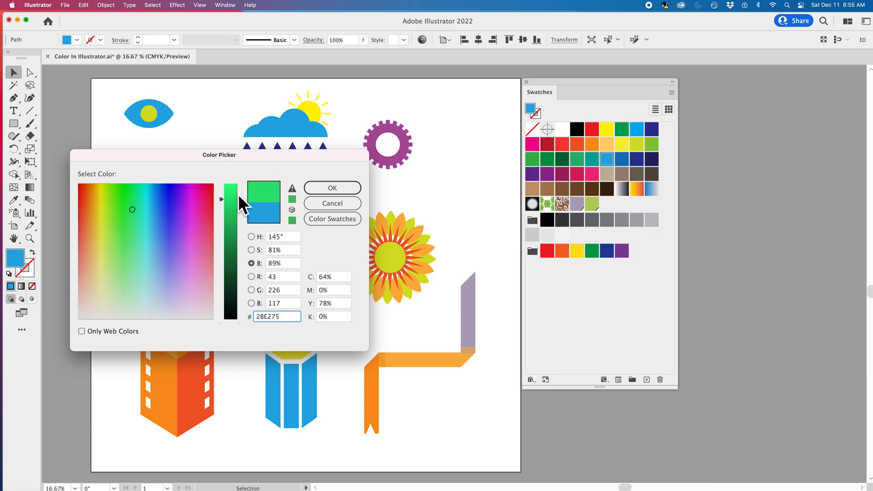
{"action": "left_click", "coordinate": [174, 209]}
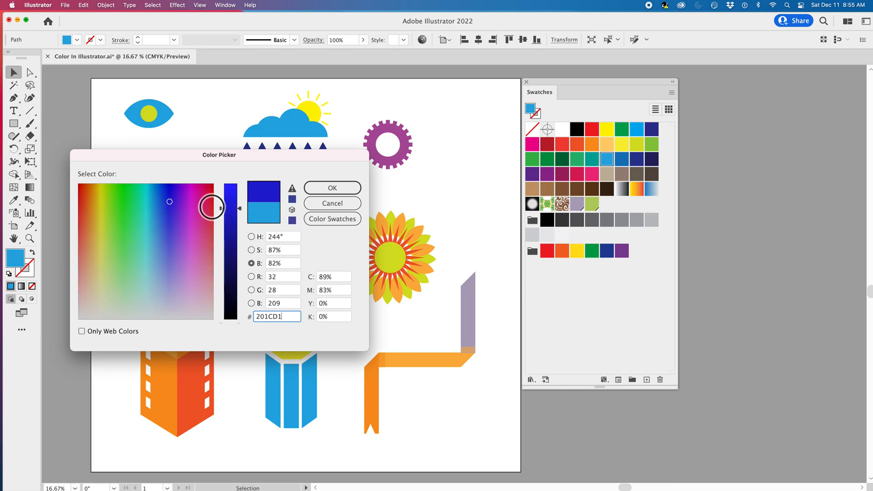
{"action": "left_click", "coordinate": [169, 197]}
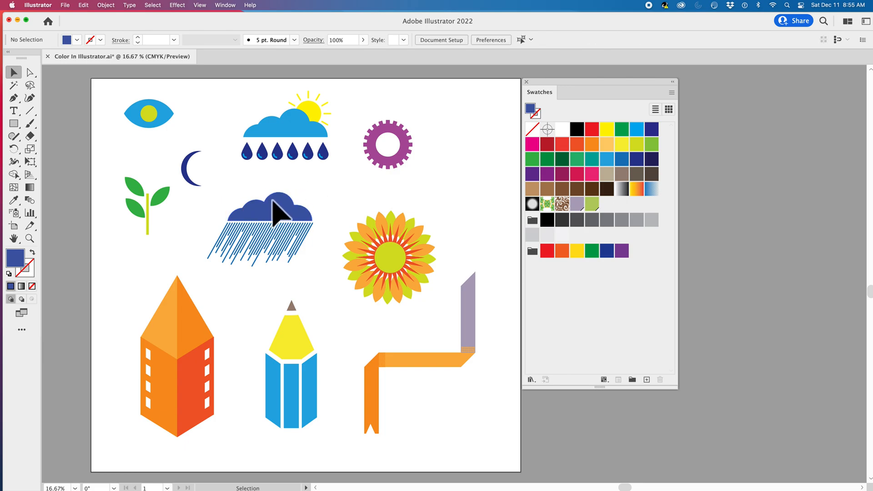
{"action": "left_click", "coordinate": [271, 206]}
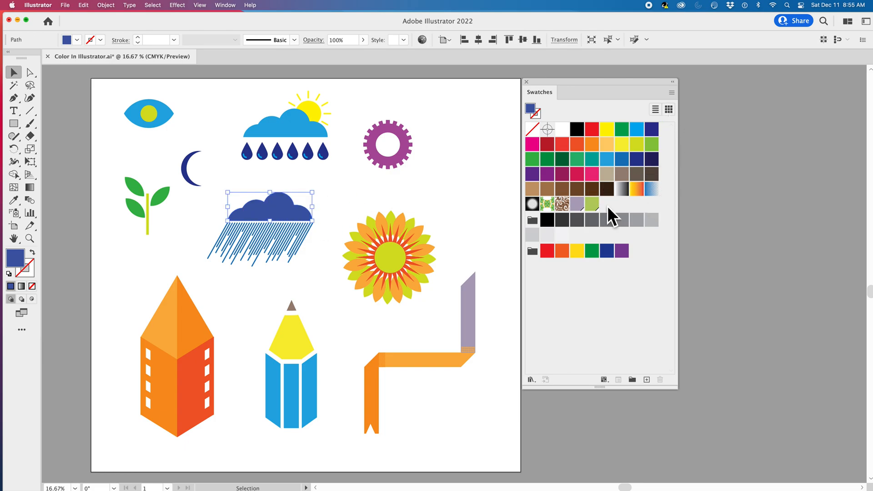
{"action": "left_click", "coordinate": [356, 209]}
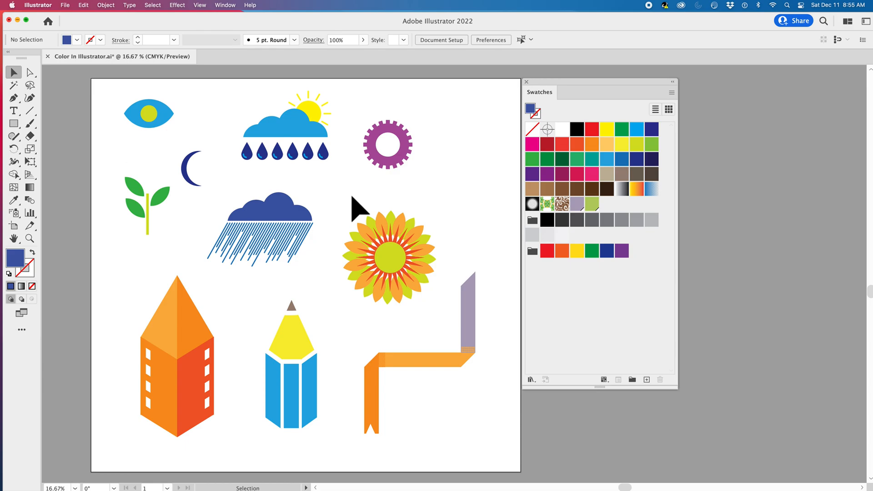
{"action": "mouse_move", "coordinate": [289, 221]}
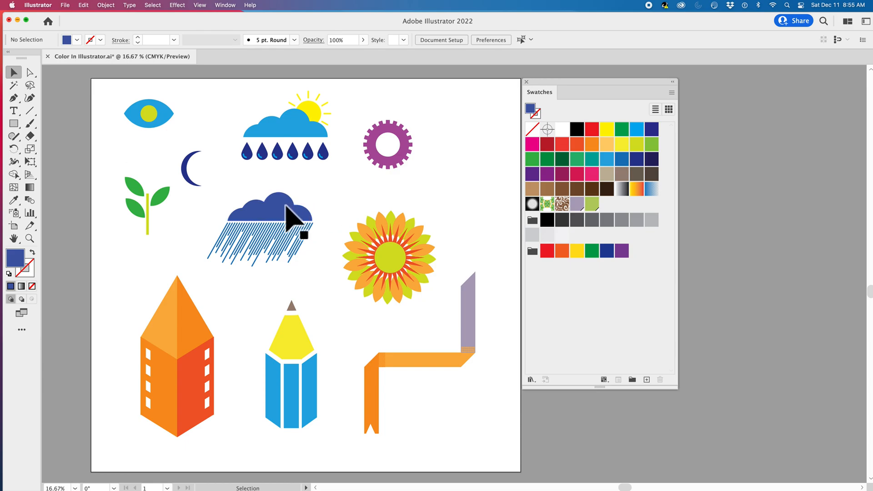
{"action": "left_click", "coordinate": [267, 211]}
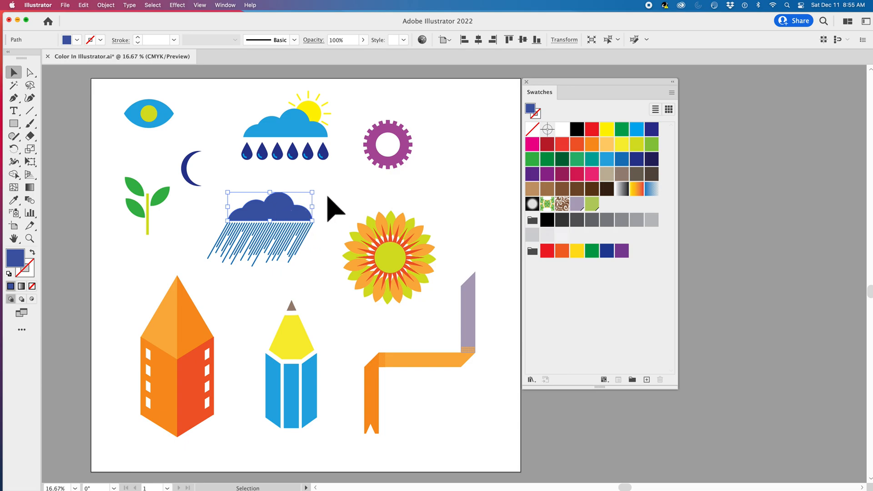
{"action": "mouse_move", "coordinate": [277, 221]}
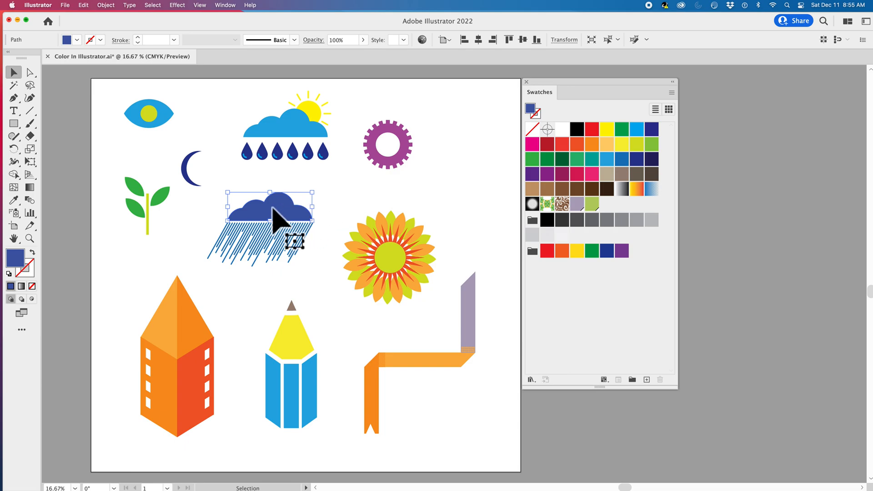
Add the cloud's deep blue as a swatch via Add Selected Colors, then deselect everything
{"action": "left_click", "coordinate": [671, 92]}
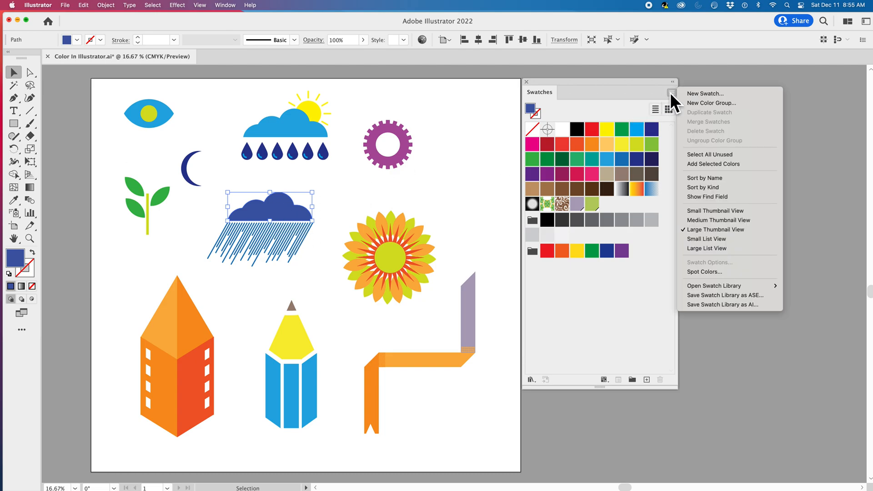
{"action": "mouse_move", "coordinate": [718, 167]}
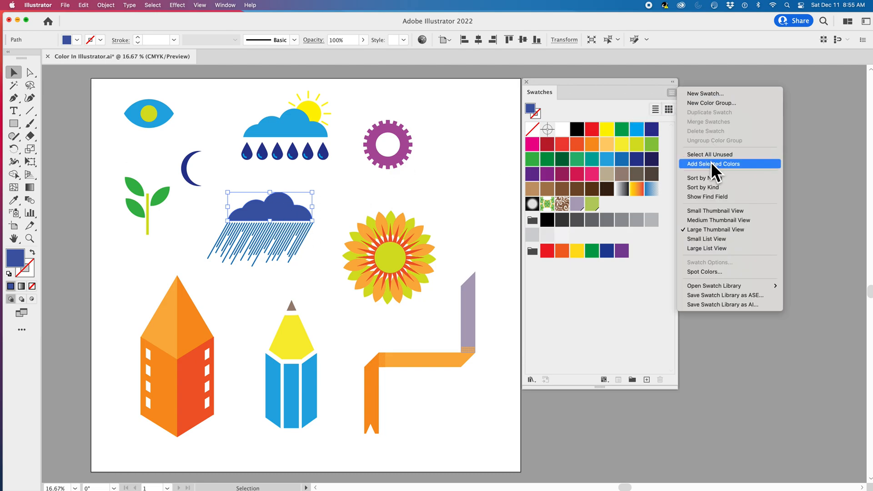
{"action": "left_click", "coordinate": [714, 164]}
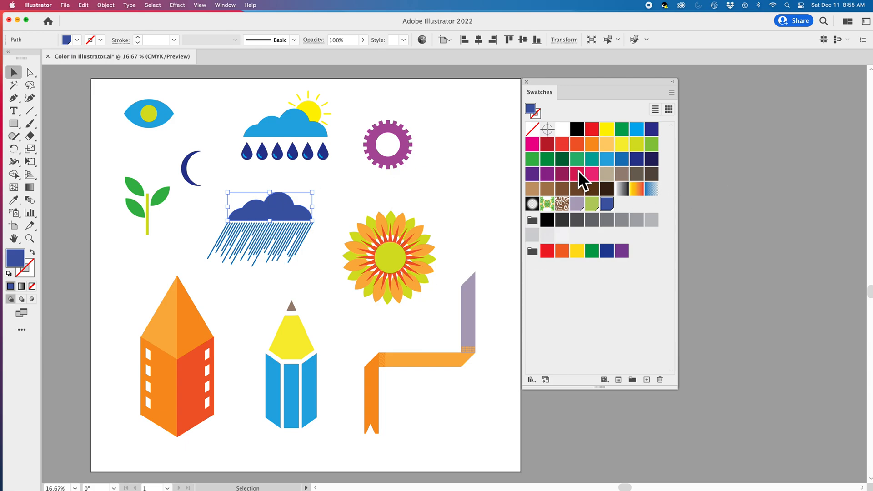
{"action": "mouse_move", "coordinate": [606, 214]}
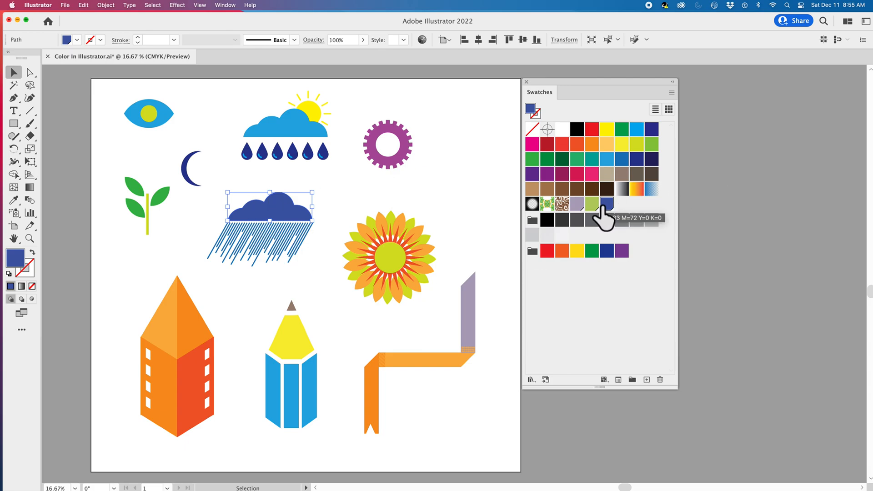
{"action": "left_click", "coordinate": [454, 167]}
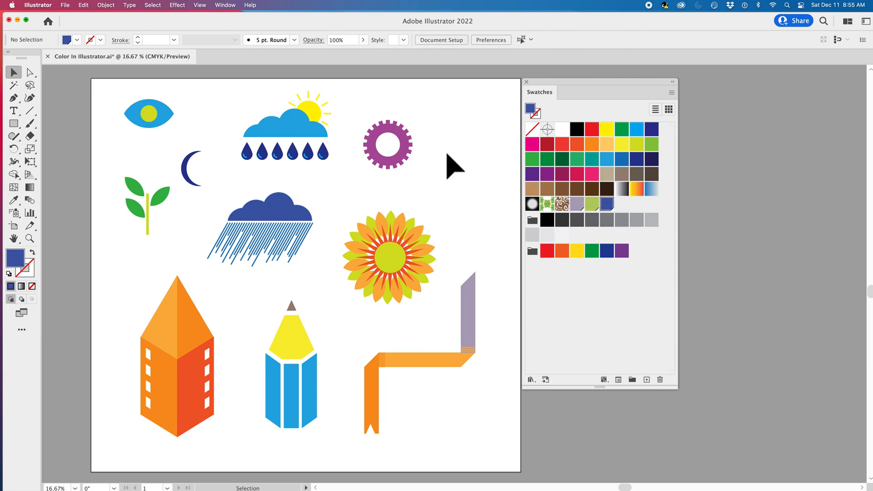
{"action": "mouse_move", "coordinate": [198, 175]}
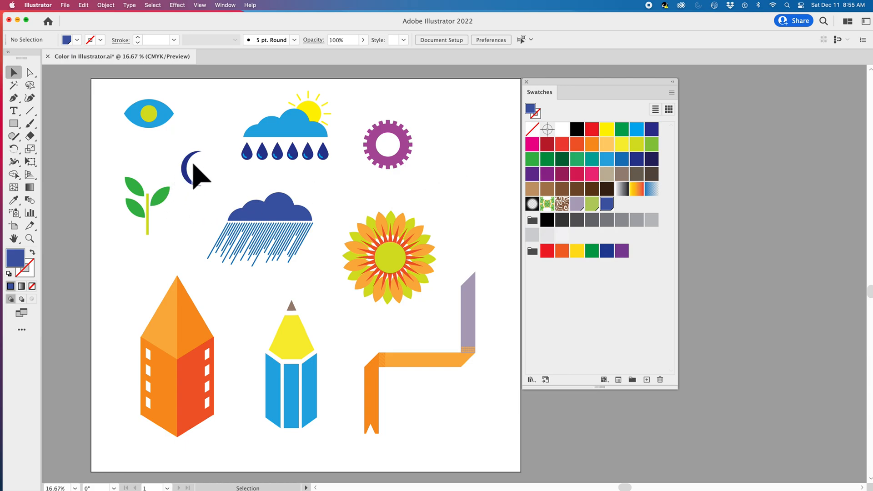
{"action": "left_click", "coordinate": [192, 169]}
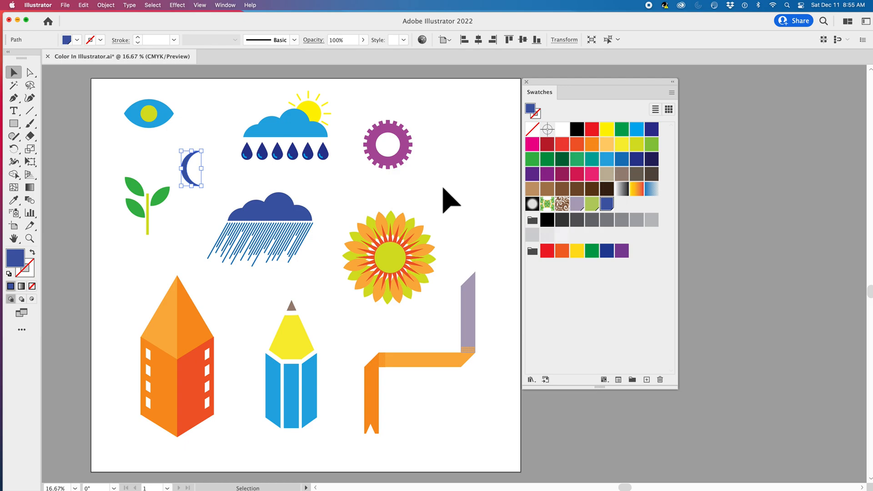
{"action": "left_click", "coordinate": [164, 267]}
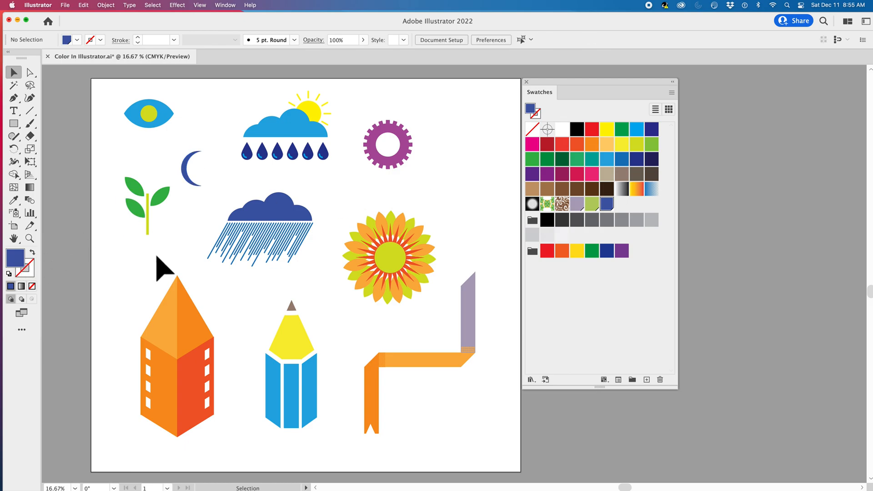
{"action": "mouse_move", "coordinate": [606, 214]}
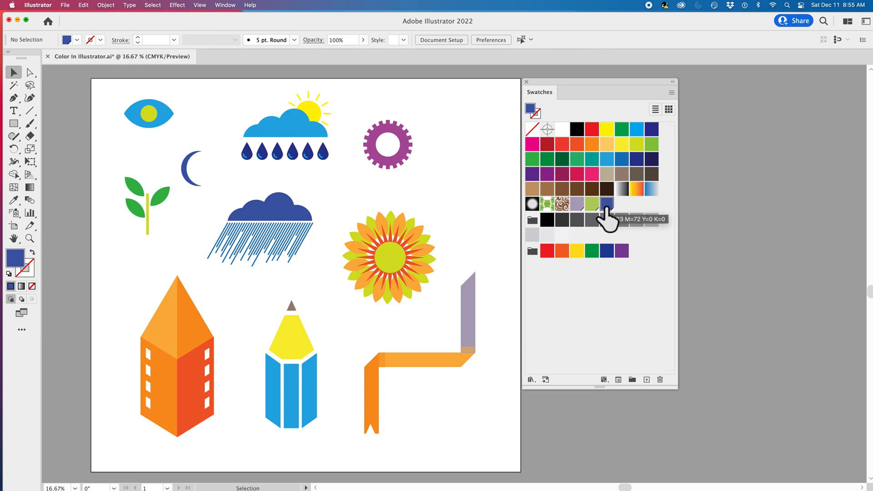
{"action": "mouse_move", "coordinate": [471, 186]}
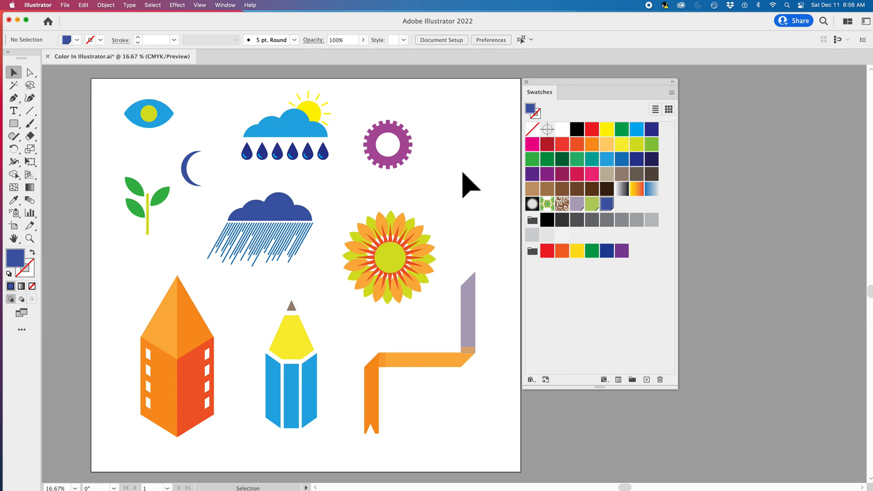
{"action": "mouse_move", "coordinate": [78, 81]}
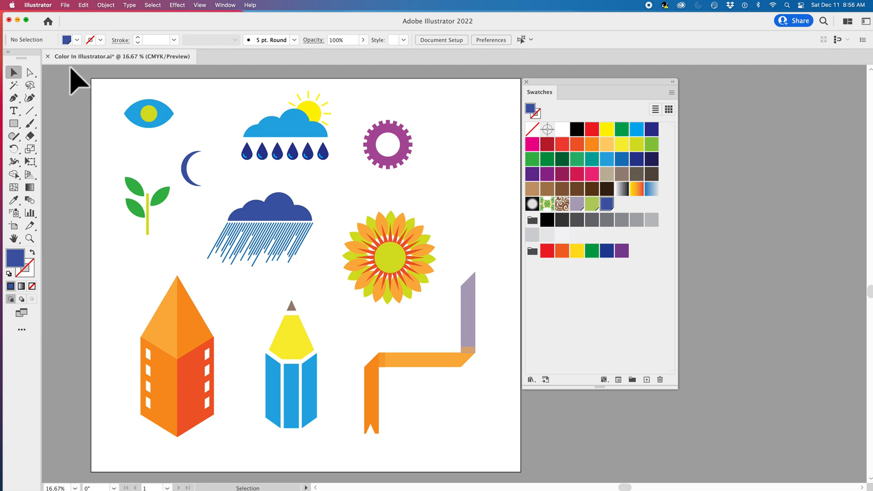
{"action": "mouse_move", "coordinate": [81, 47]}
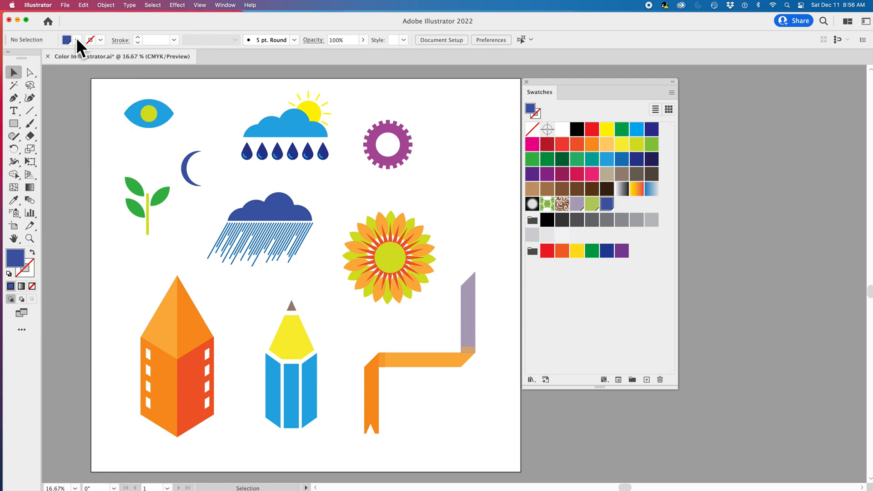
{"action": "left_click", "coordinate": [225, 5]}
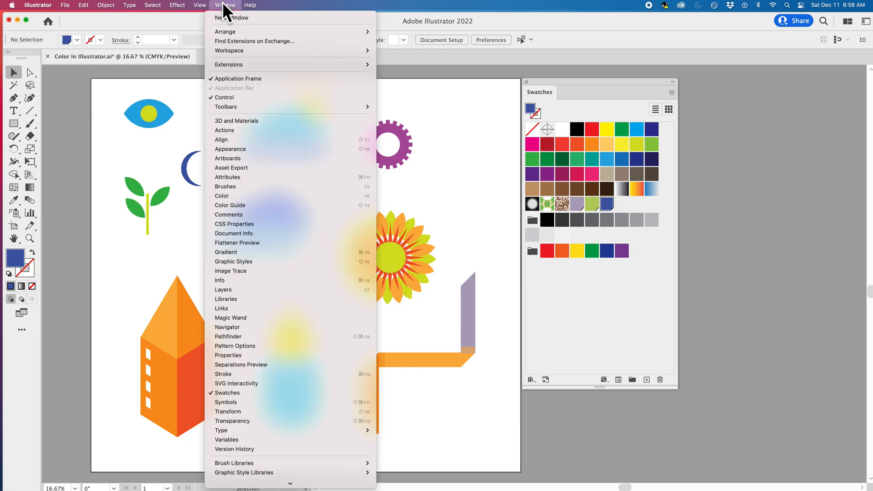
{"action": "mouse_move", "coordinate": [226, 11]}
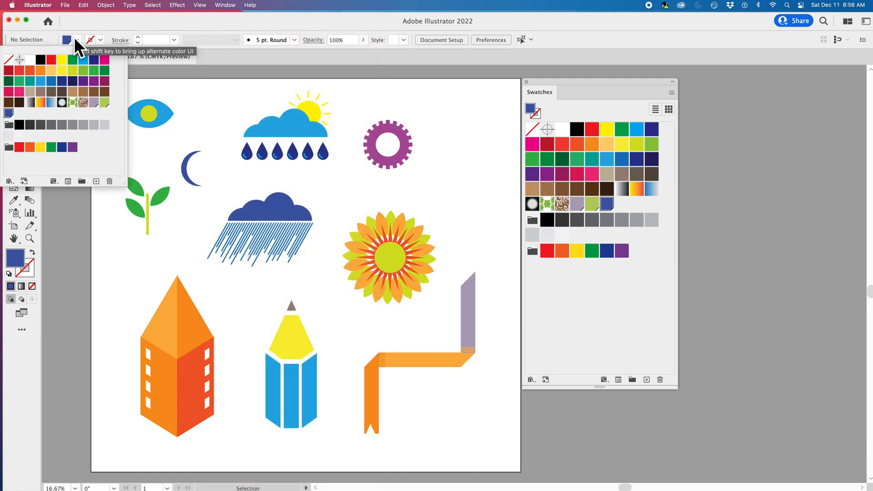
{"action": "mouse_move", "coordinate": [83, 47]}
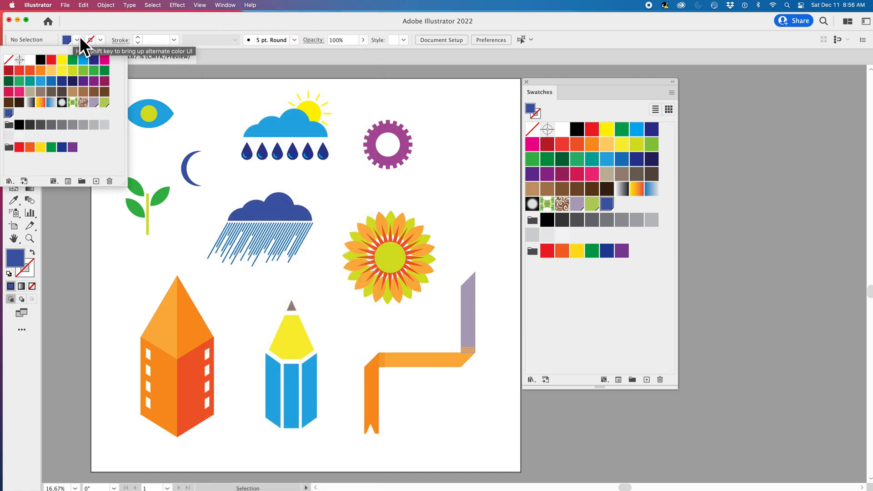
{"action": "mouse_move", "coordinate": [549, 197]}
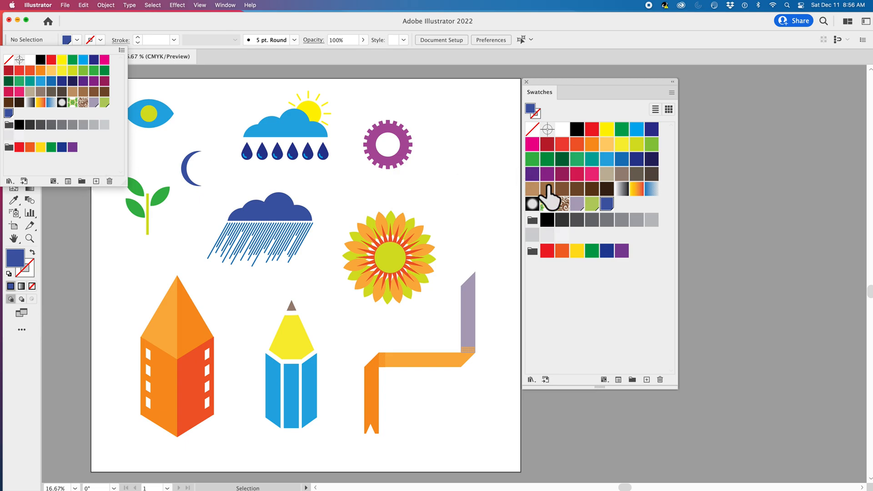
{"action": "mouse_move", "coordinate": [122, 151]}
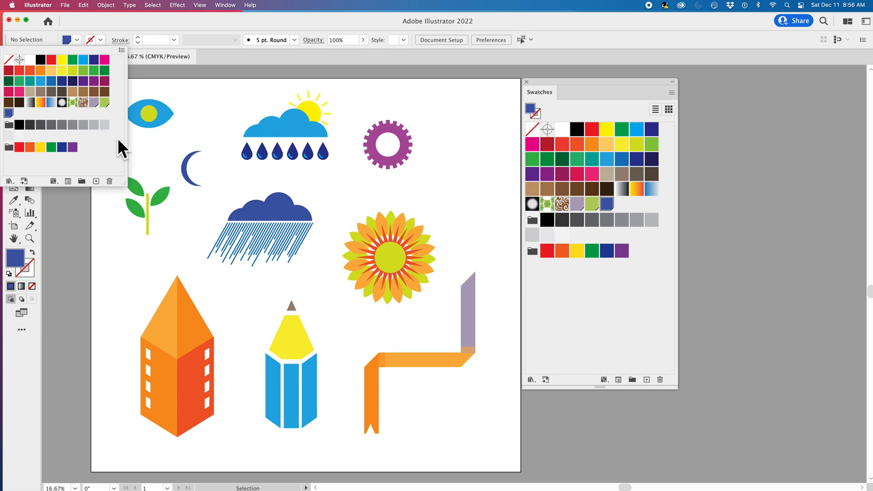
{"action": "mouse_move", "coordinate": [84, 45]}
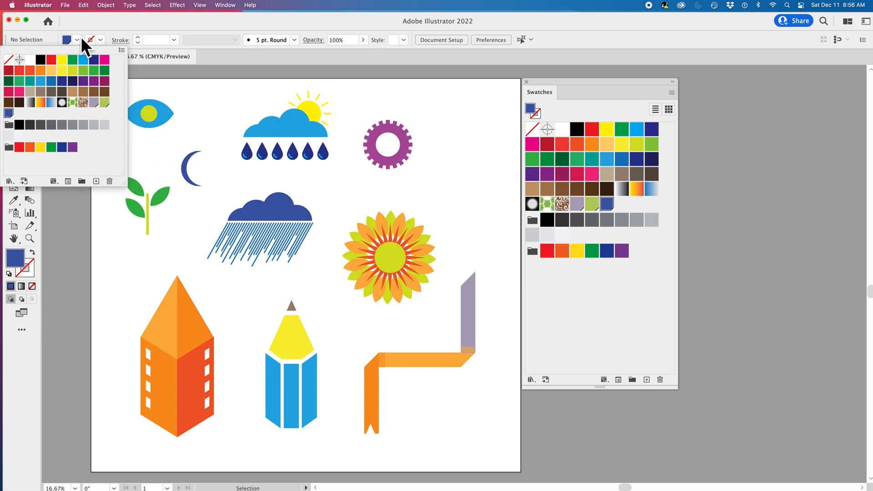
{"action": "left_click", "coordinate": [122, 50]}
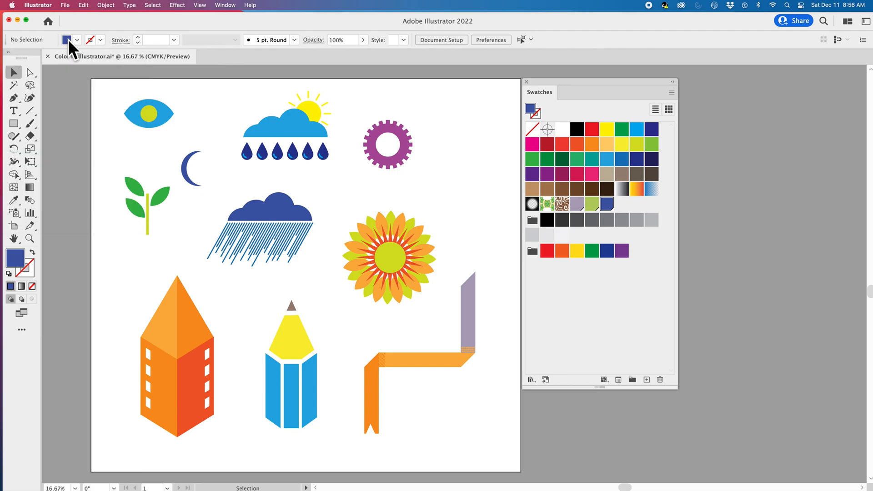
{"action": "mouse_move", "coordinate": [444, 145]}
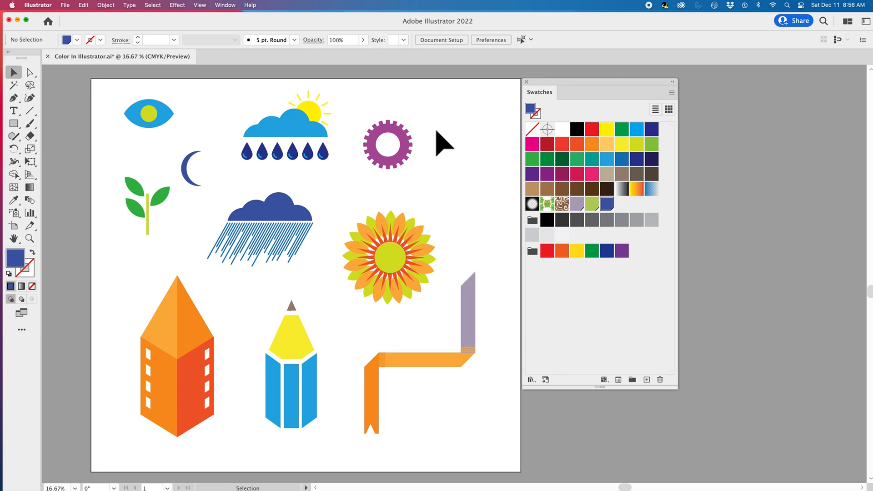
Start a new global lavender swatch with C=28 M=31 Y=0 K=0
{"action": "left_click", "coordinate": [672, 91]}
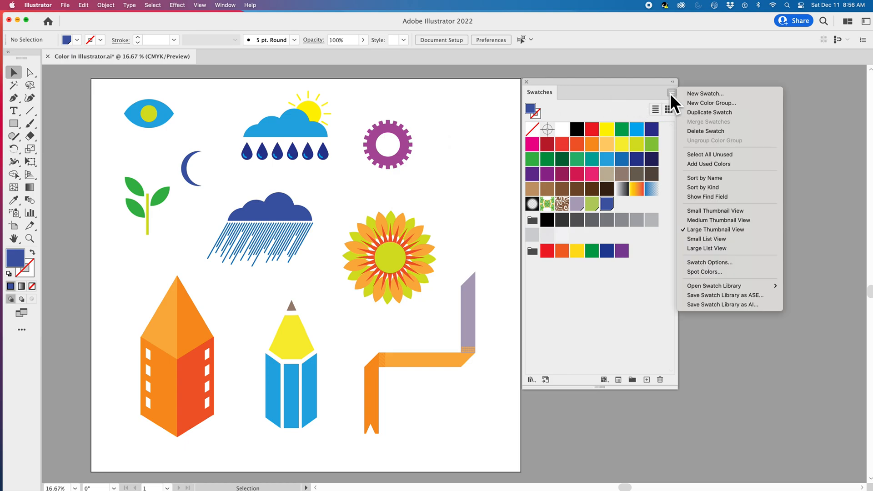
{"action": "left_click", "coordinate": [704, 93]}
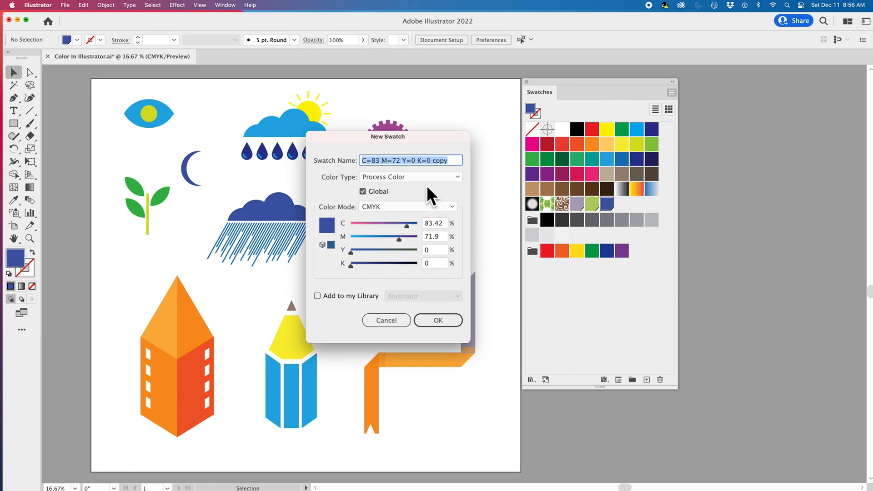
{"action": "mouse_move", "coordinate": [395, 234]}
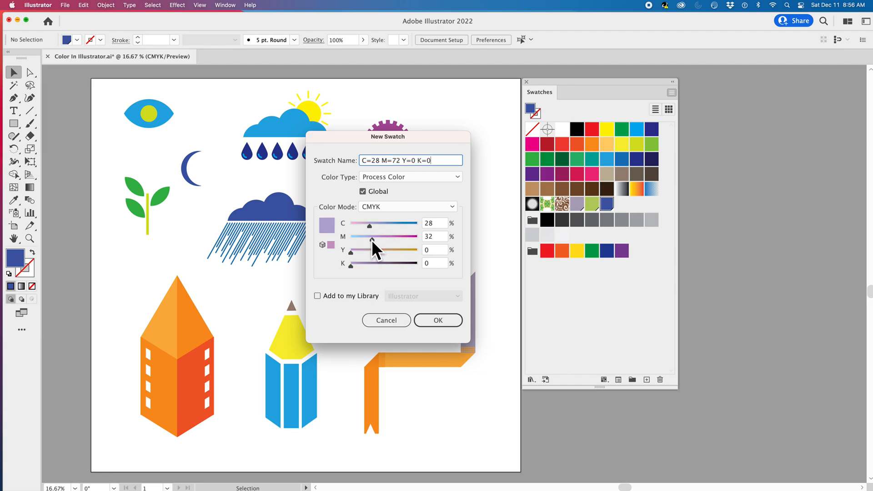
{"action": "left_click", "coordinate": [317, 295]}
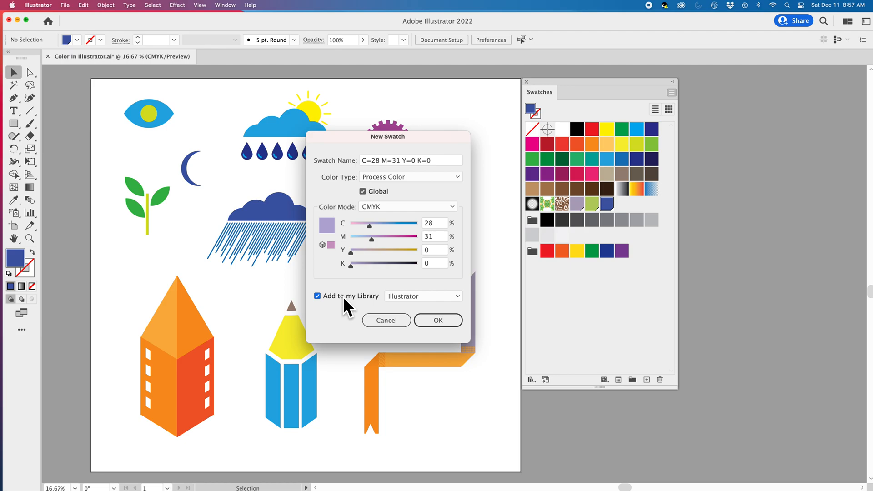
{"action": "mouse_move", "coordinate": [328, 234]}
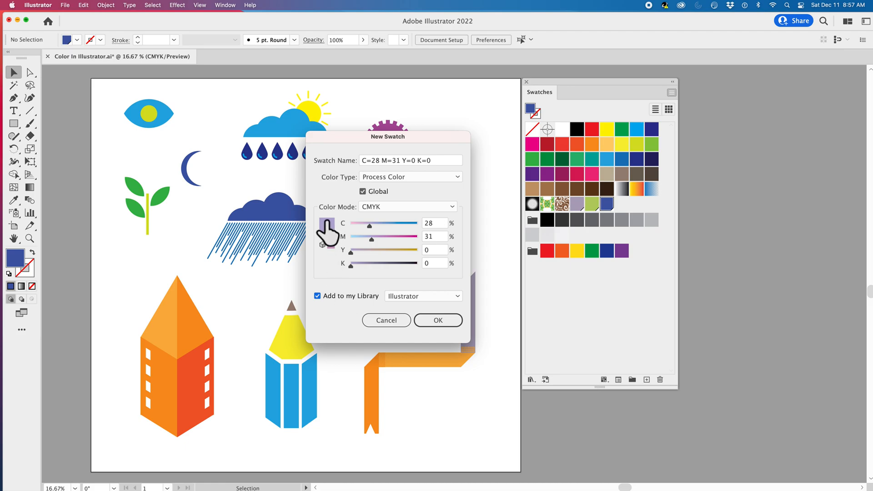
{"action": "mouse_move", "coordinate": [348, 323]}
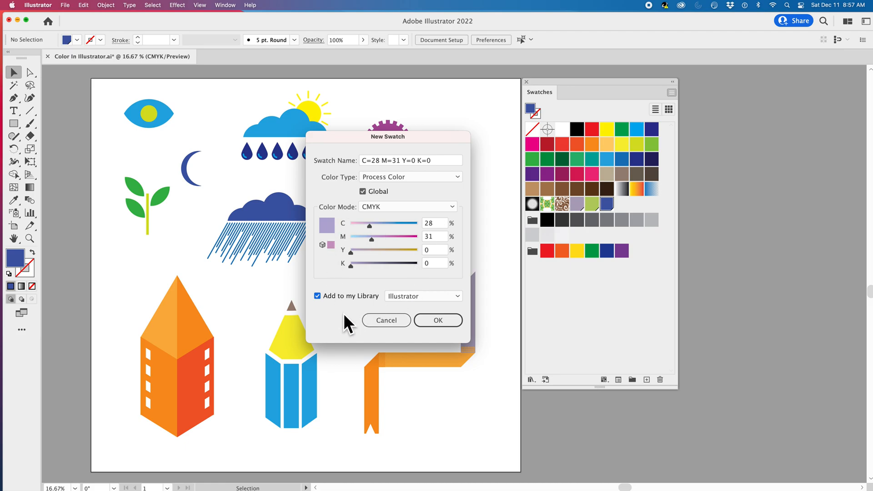
Dismiss the New Swatch dialog without adding the lavender swatch
{"action": "left_click", "coordinate": [422, 296]}
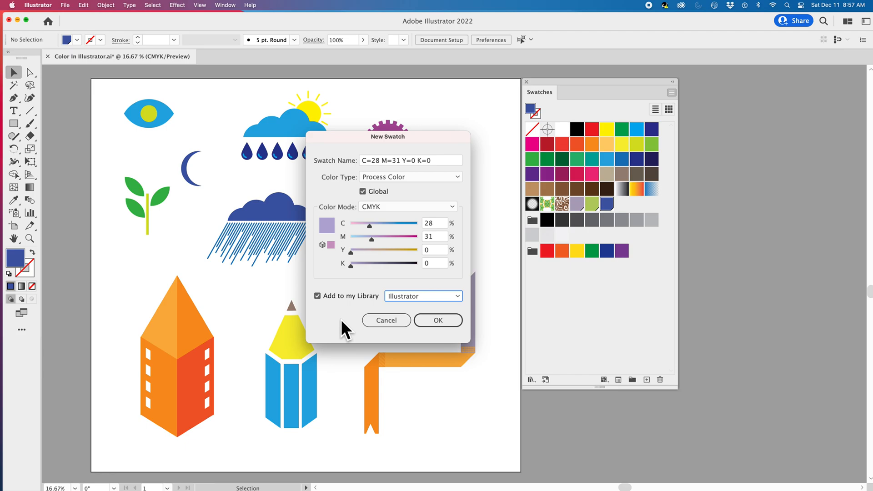
{"action": "mouse_move", "coordinate": [411, 276]}
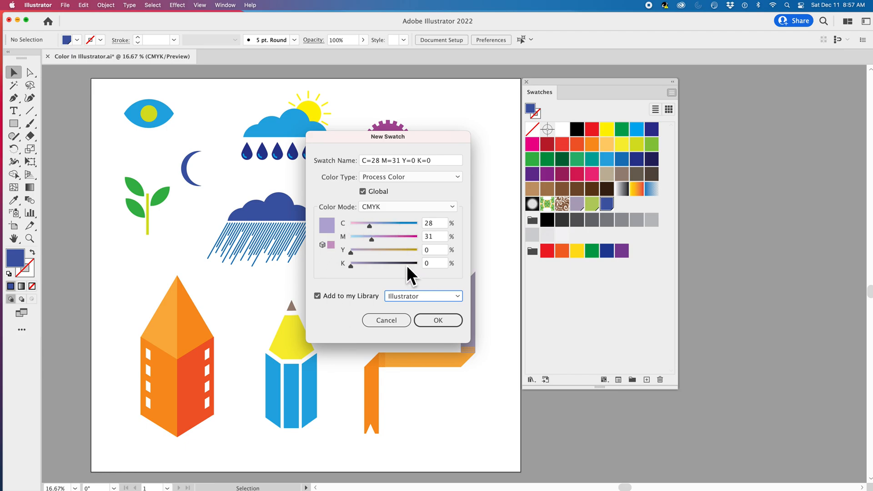
{"action": "mouse_move", "coordinate": [335, 320]}
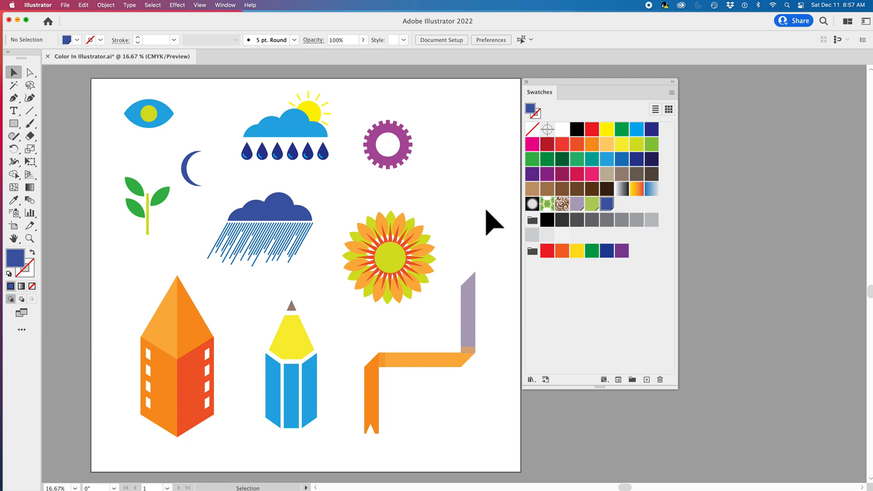
{"action": "mouse_move", "coordinate": [699, 192]}
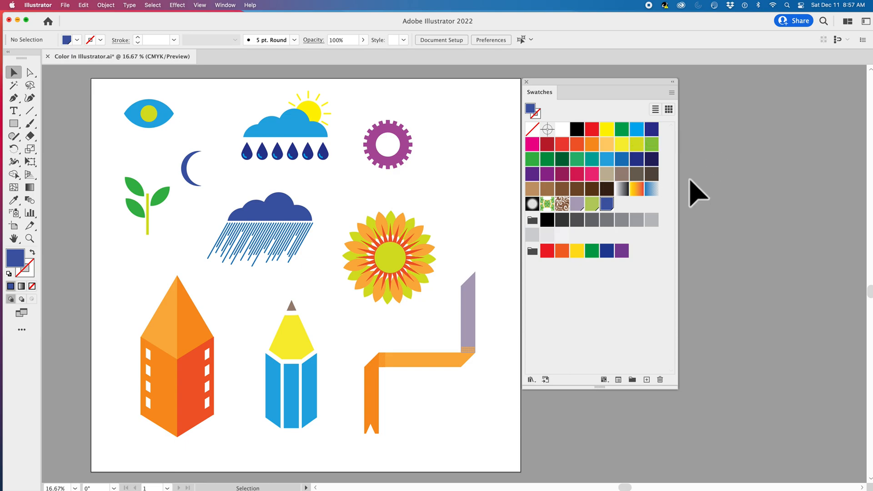
{"action": "mouse_move", "coordinate": [448, 214]}
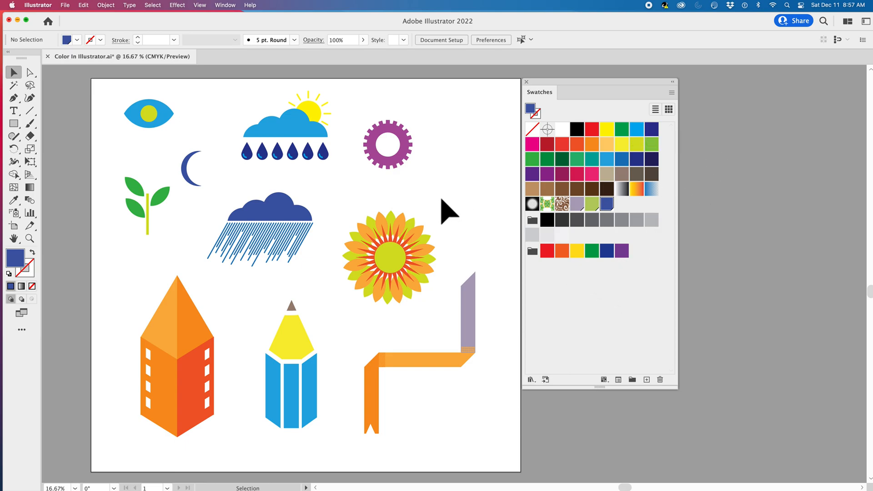
{"action": "mouse_move", "coordinate": [489, 192]}
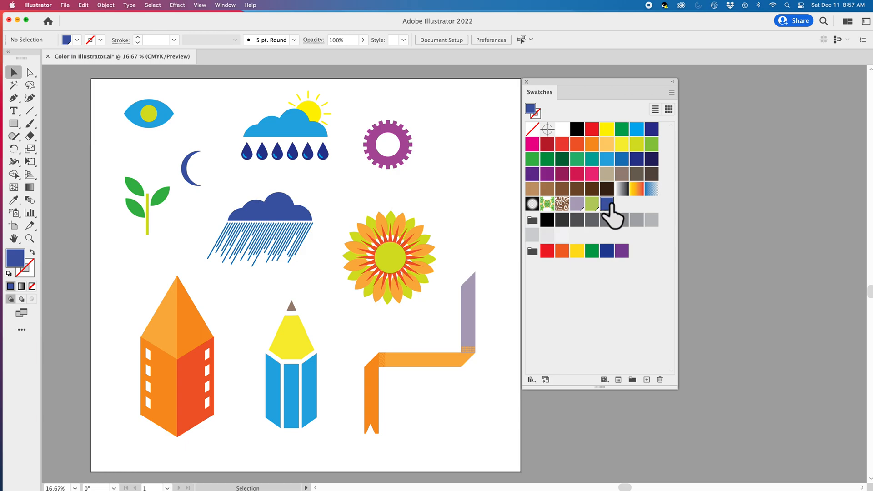
{"action": "mouse_move", "coordinate": [607, 206]}
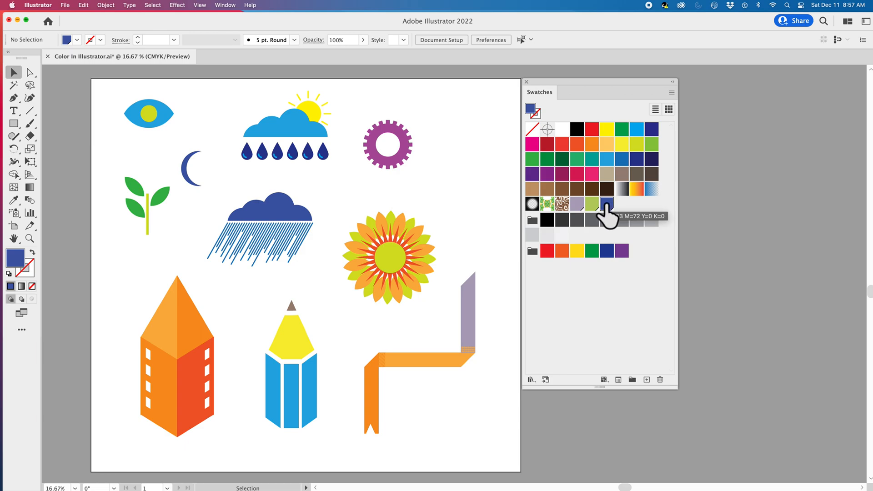
{"action": "double_click", "coordinate": [607, 204]}
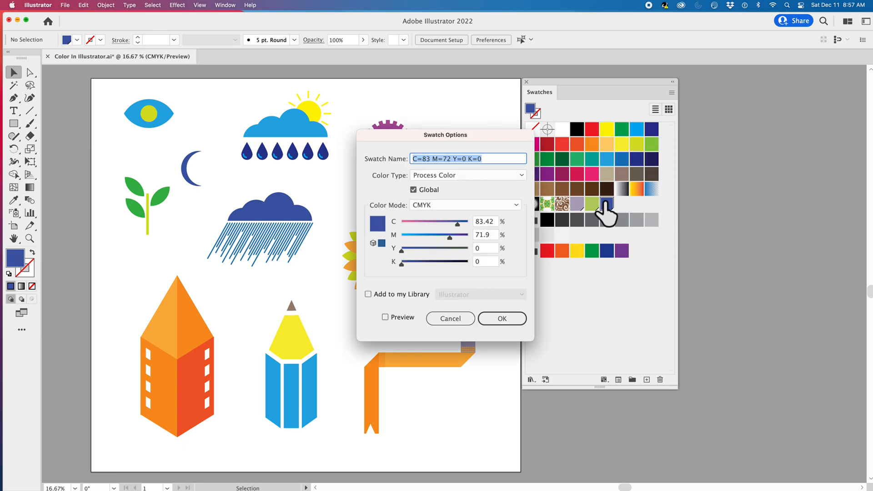
{"action": "mouse_move", "coordinate": [460, 231]}
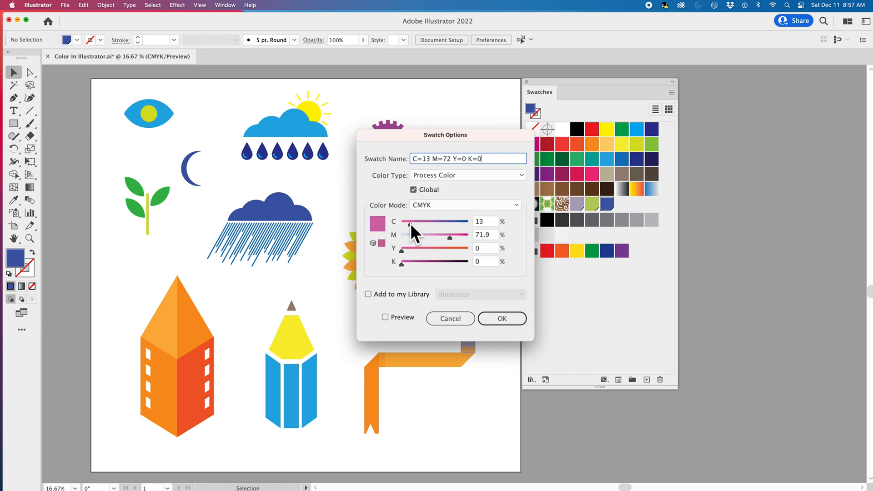
{"action": "left_click", "coordinate": [501, 318]}
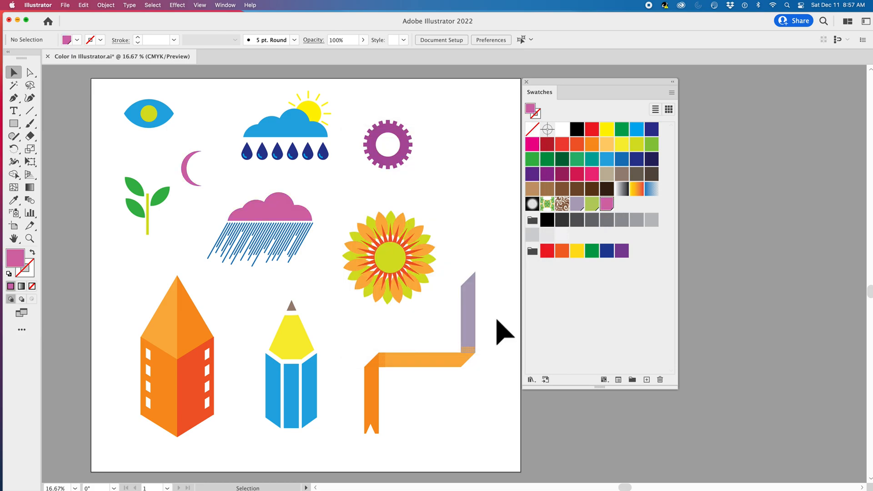
{"action": "mouse_move", "coordinate": [521, 223]}
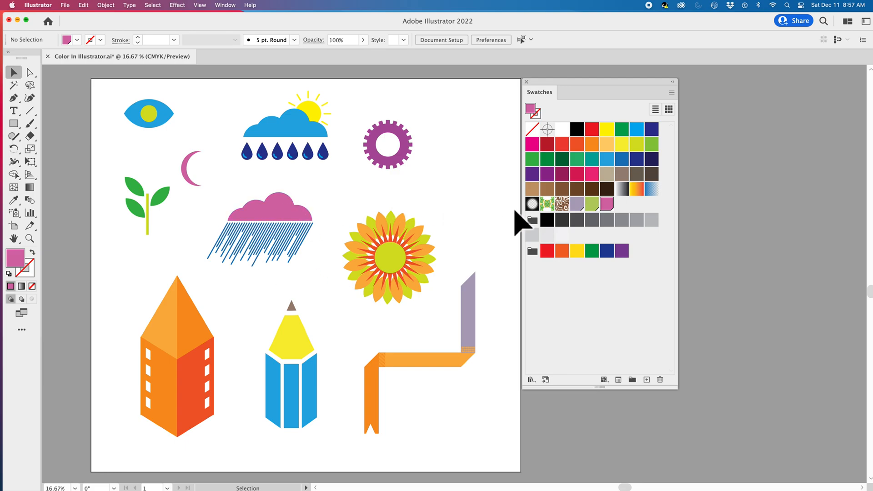
{"action": "mouse_move", "coordinate": [607, 204]}
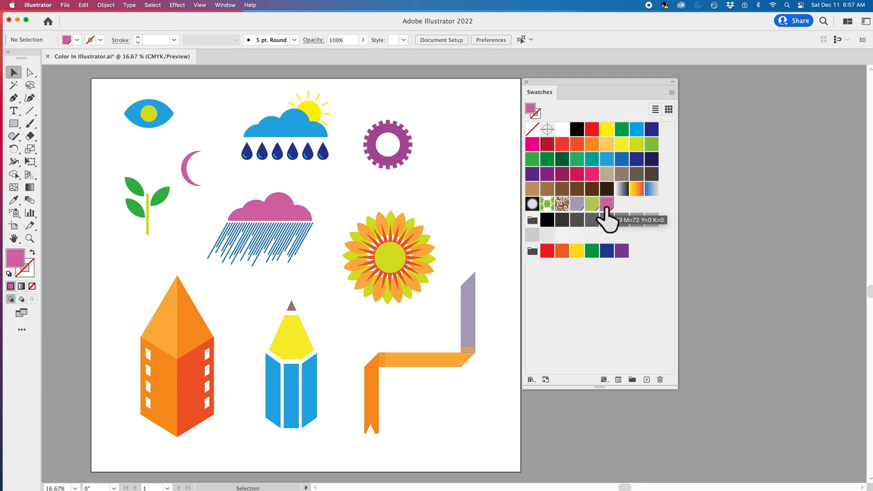
{"action": "mouse_move", "coordinate": [499, 202]}
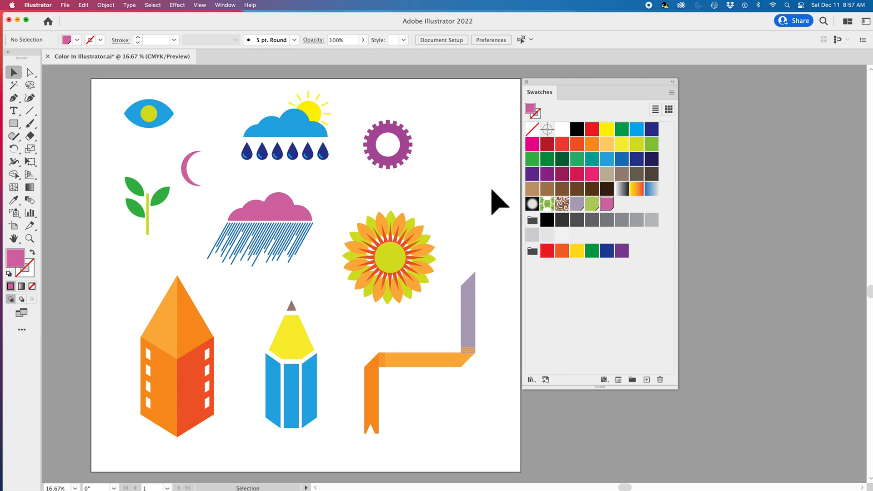
{"action": "mouse_move", "coordinate": [607, 206]}
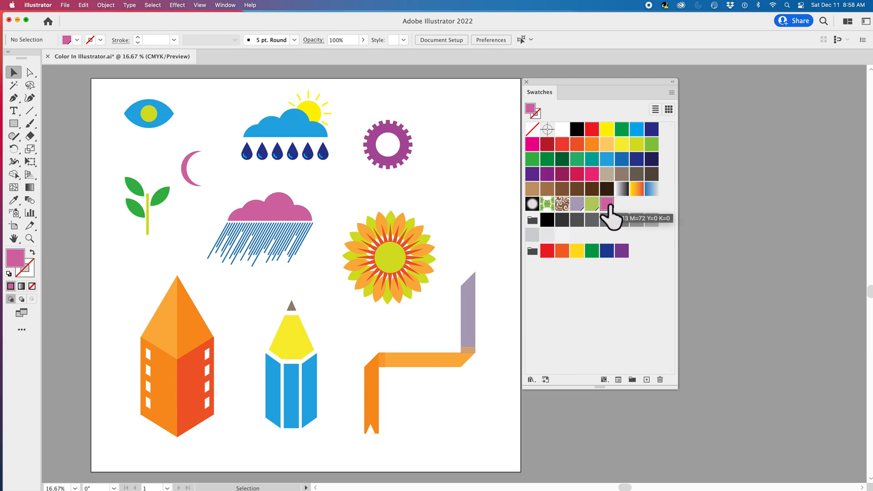
{"action": "mouse_move", "coordinate": [593, 218]}
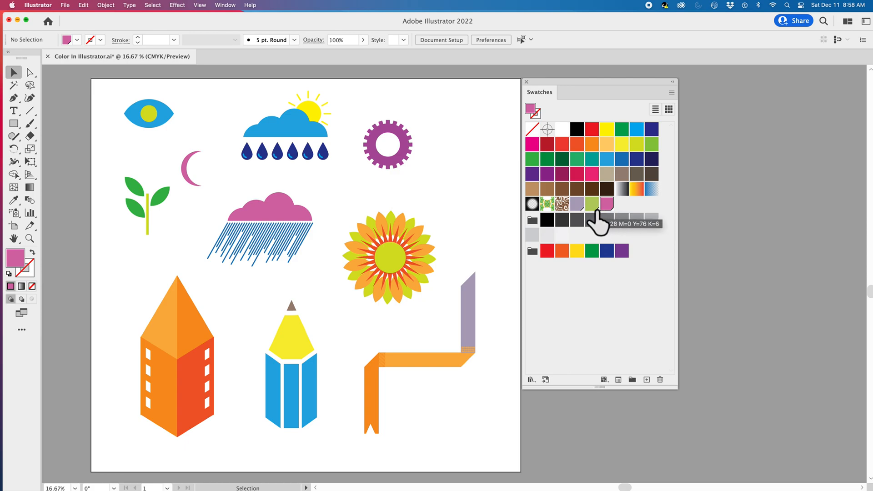
{"action": "mouse_move", "coordinate": [583, 222]}
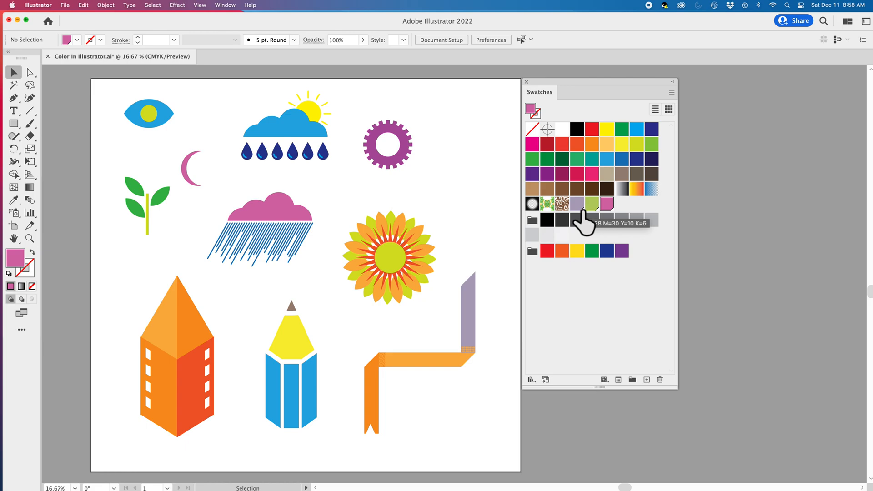
{"action": "mouse_move", "coordinate": [484, 221]}
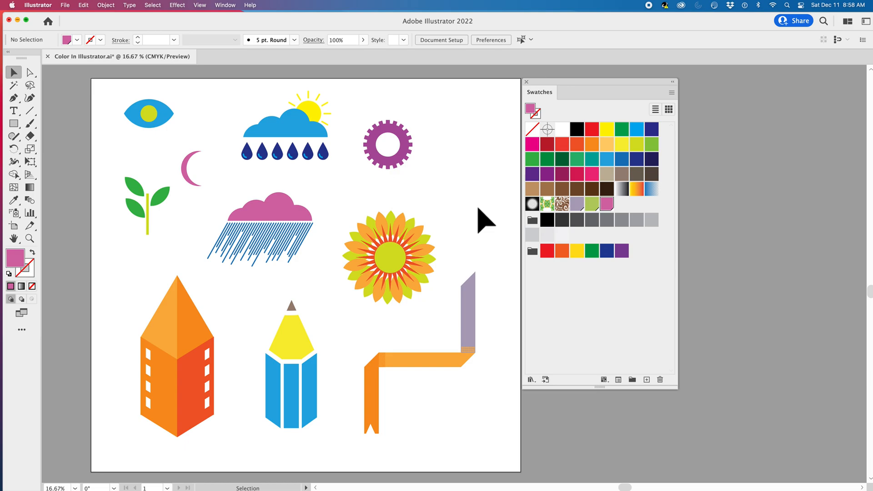
Confirm the dark blue global swatch colour so the moon and cloud turn blue
{"action": "left_click", "coordinate": [605, 204]}
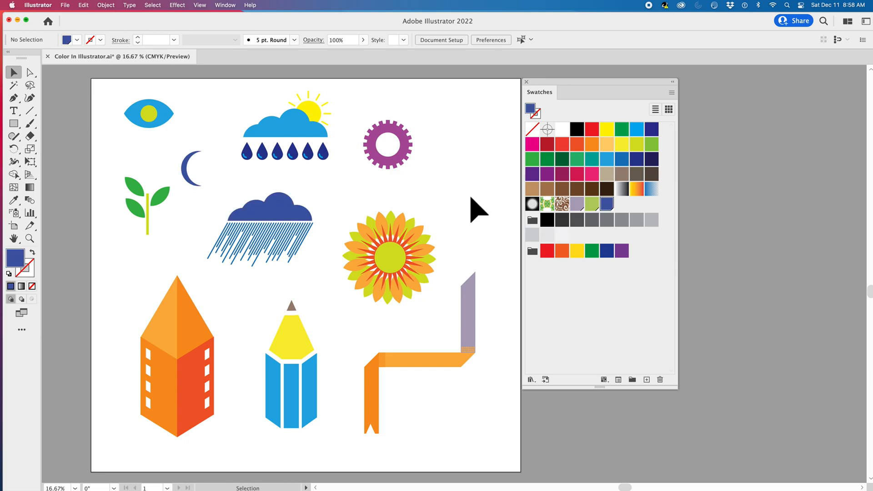
{"action": "mouse_move", "coordinate": [607, 175]}
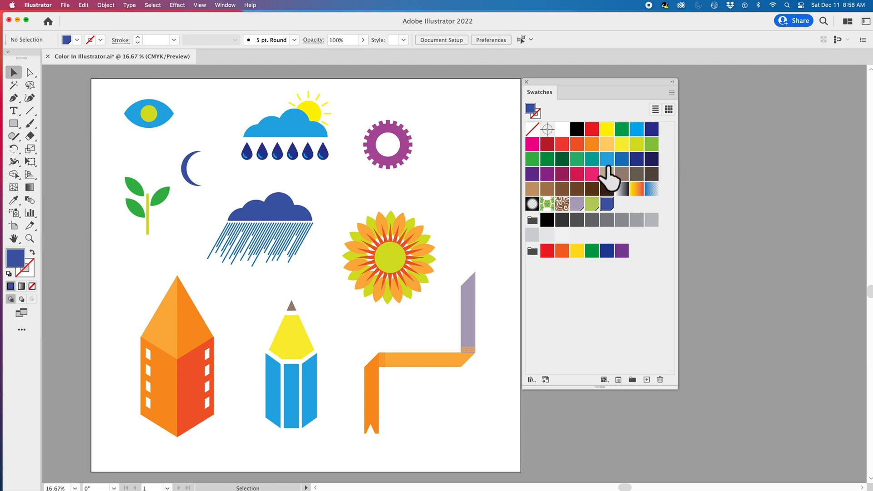
{"action": "mouse_move", "coordinate": [610, 174]}
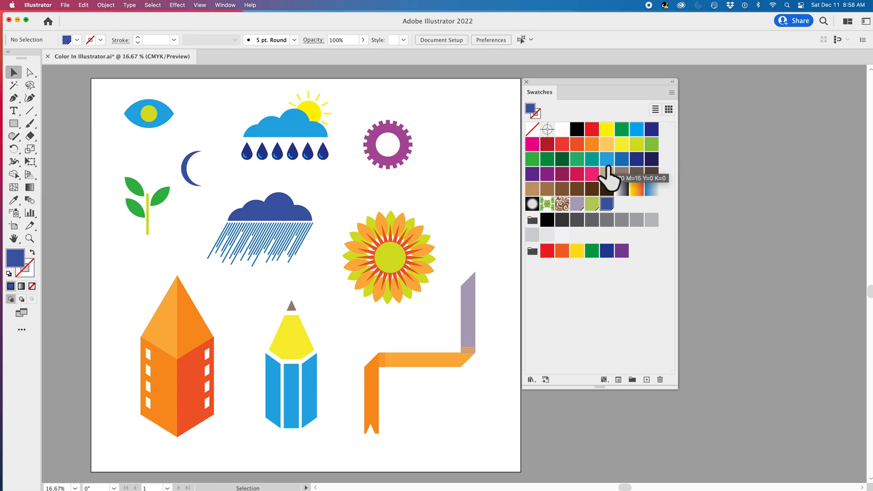
{"action": "double_click", "coordinate": [591, 160]}
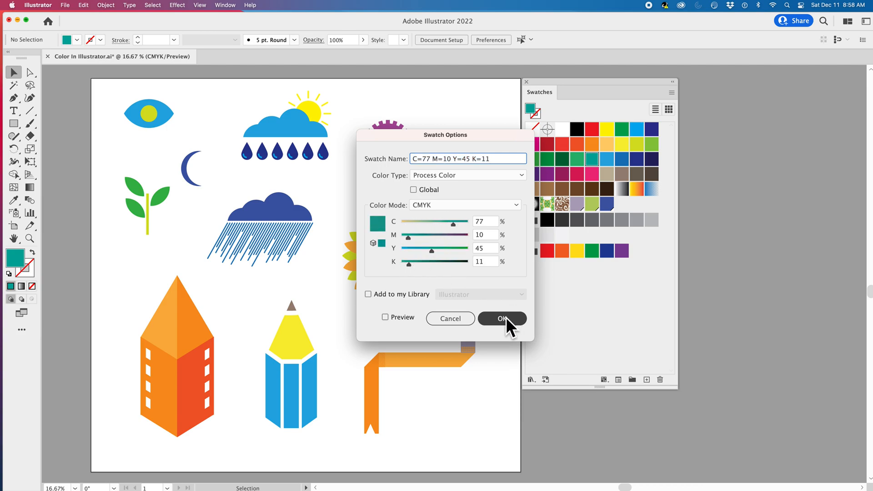
{"action": "left_click", "coordinate": [501, 318]}
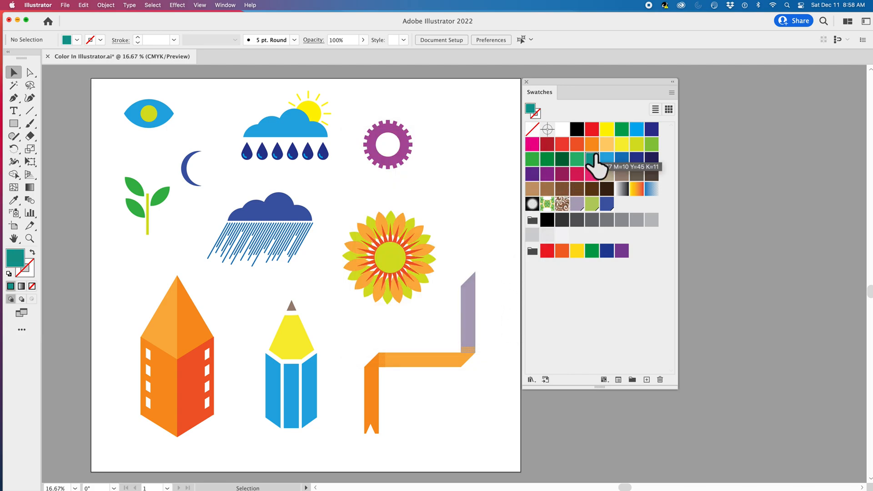
{"action": "mouse_move", "coordinate": [493, 177]}
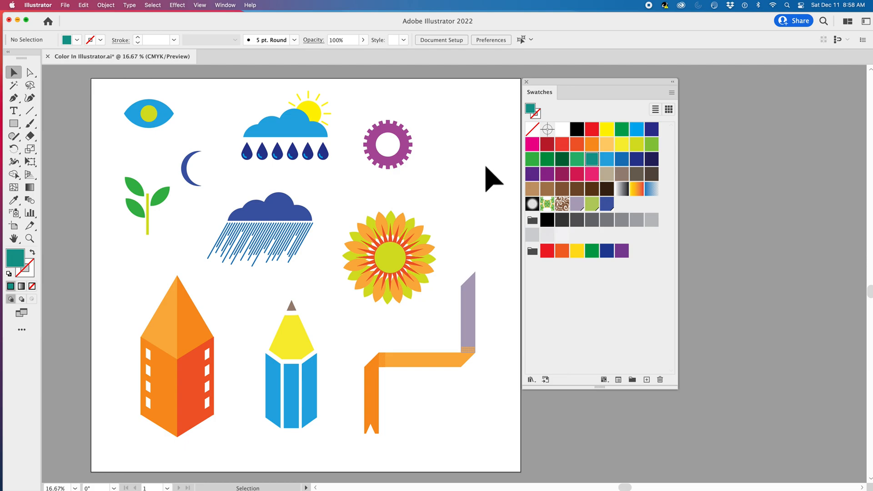
{"action": "mouse_move", "coordinate": [581, 222]}
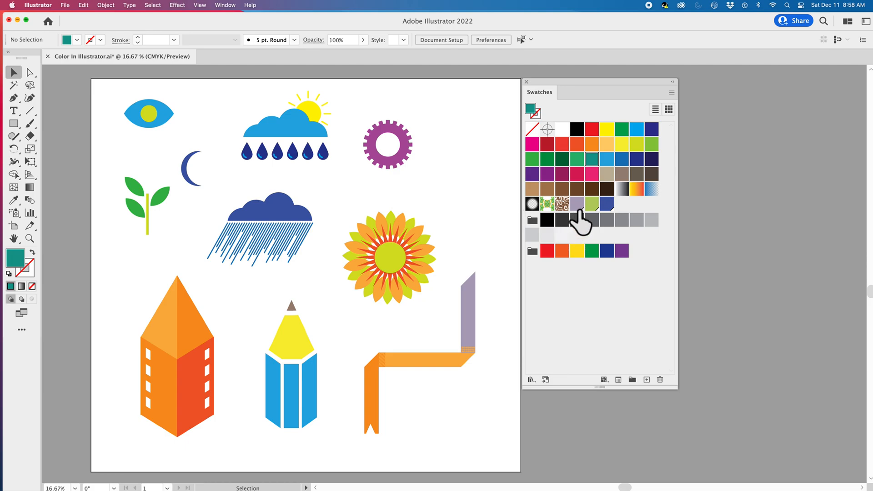
{"action": "mouse_move", "coordinate": [615, 220]}
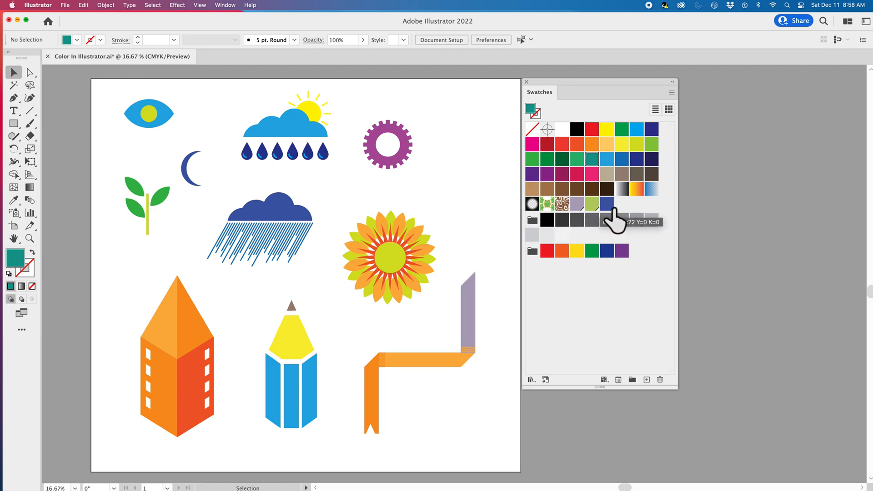
{"action": "mouse_move", "coordinate": [583, 220]}
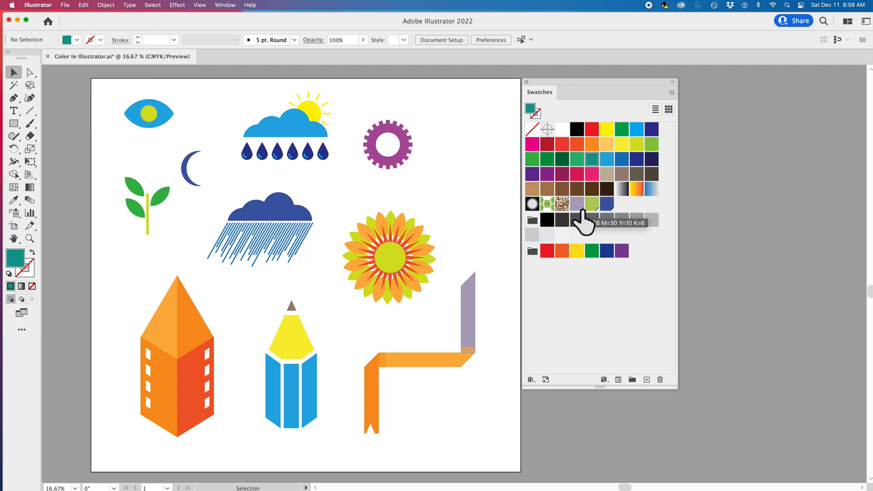
{"action": "mouse_move", "coordinate": [642, 278]}
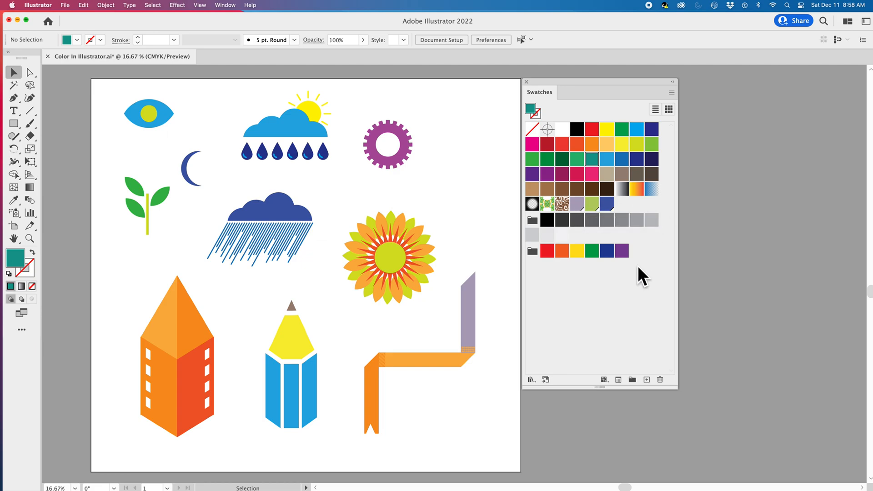
{"action": "mouse_move", "coordinate": [474, 213]}
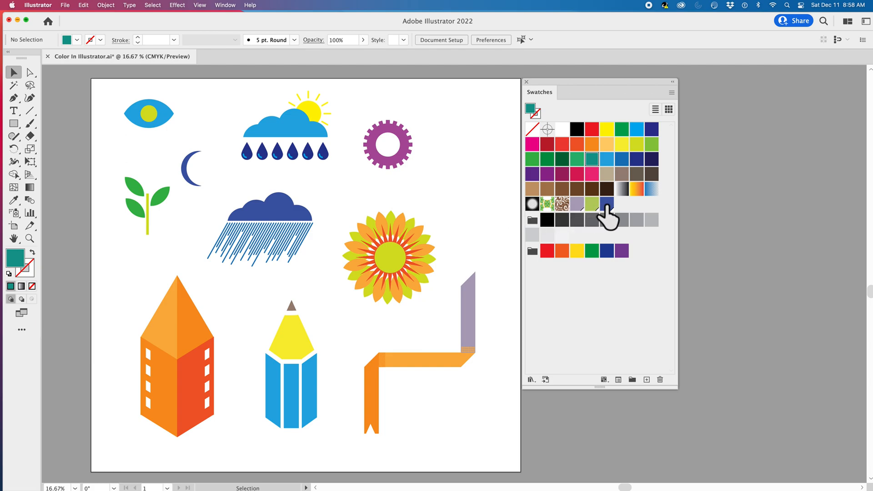
Redefine the blue global swatch as golden C=11 M=35 Y=92 K=0
{"action": "double_click", "coordinate": [606, 204]}
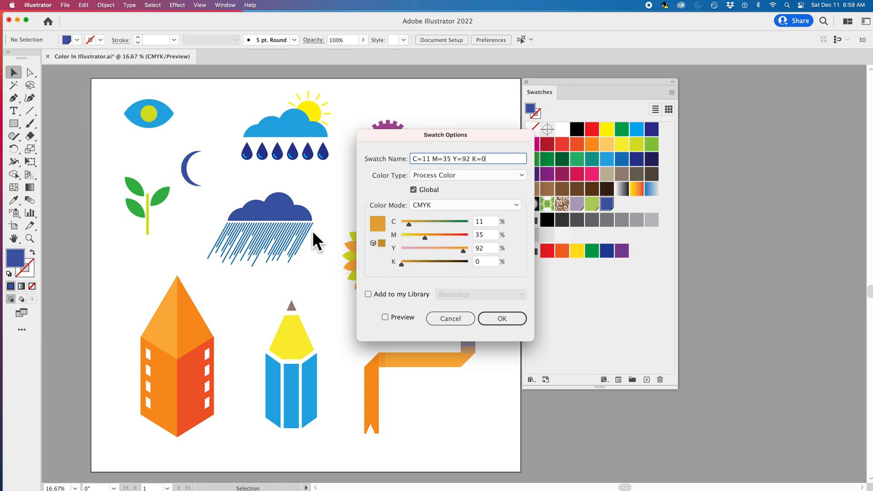
{"action": "mouse_move", "coordinate": [515, 332]}
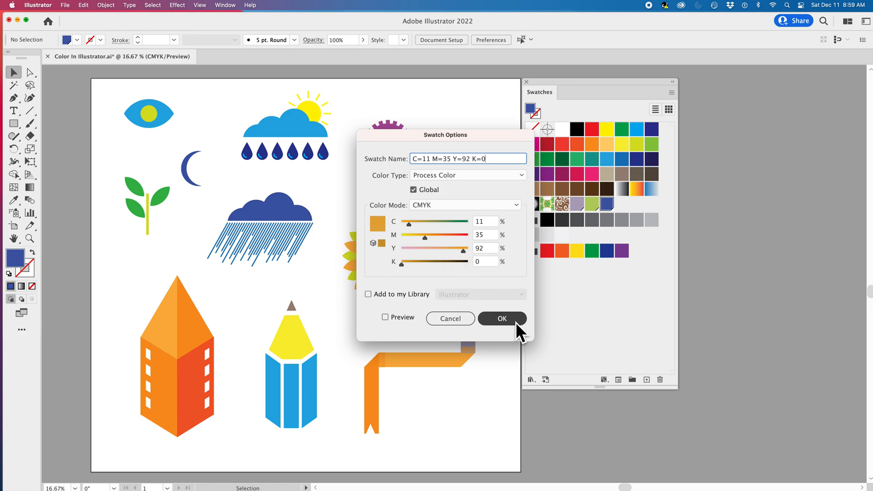
{"action": "left_click", "coordinate": [501, 318]}
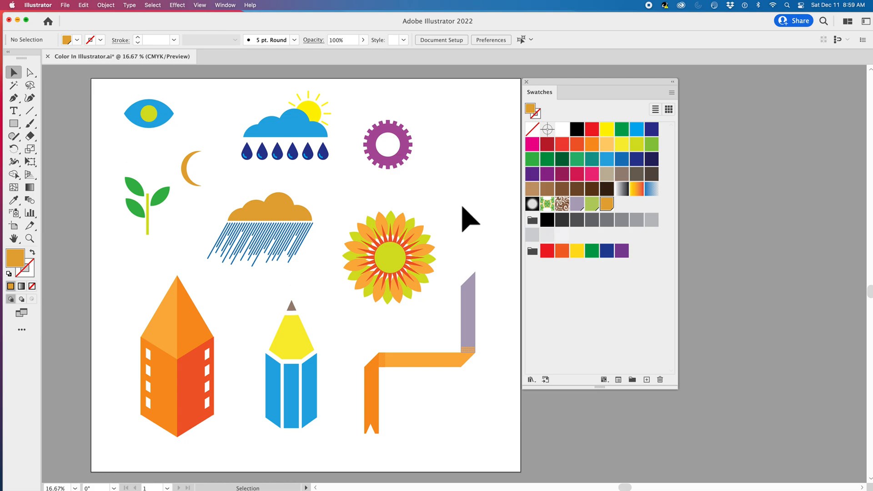
{"action": "mouse_move", "coordinate": [613, 222]}
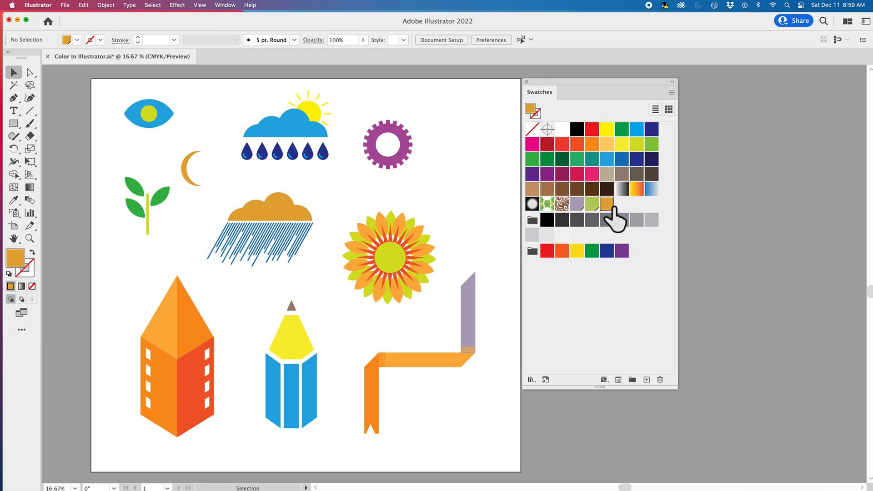
{"action": "mouse_move", "coordinate": [468, 217]}
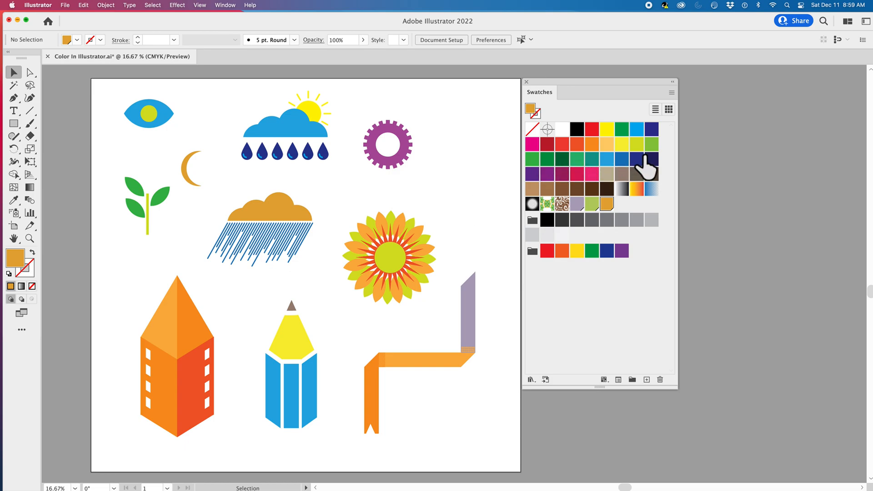
{"action": "mouse_move", "coordinate": [481, 171]}
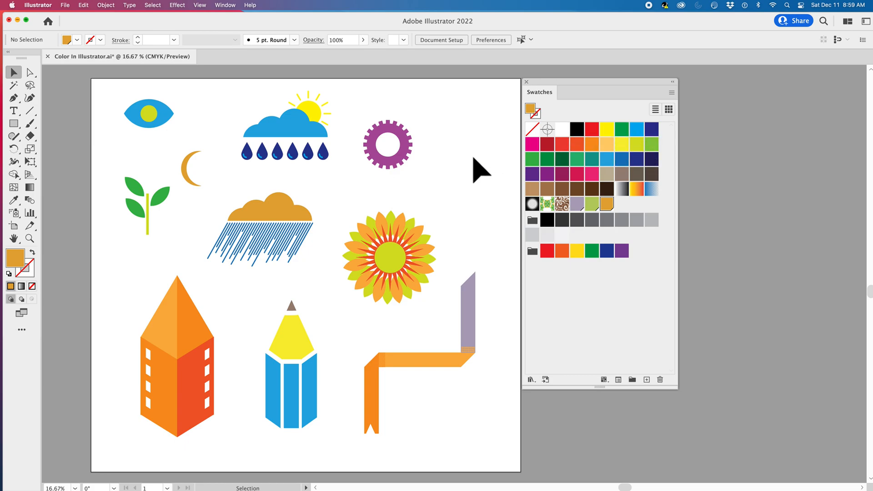
{"action": "mouse_move", "coordinate": [469, 172]}
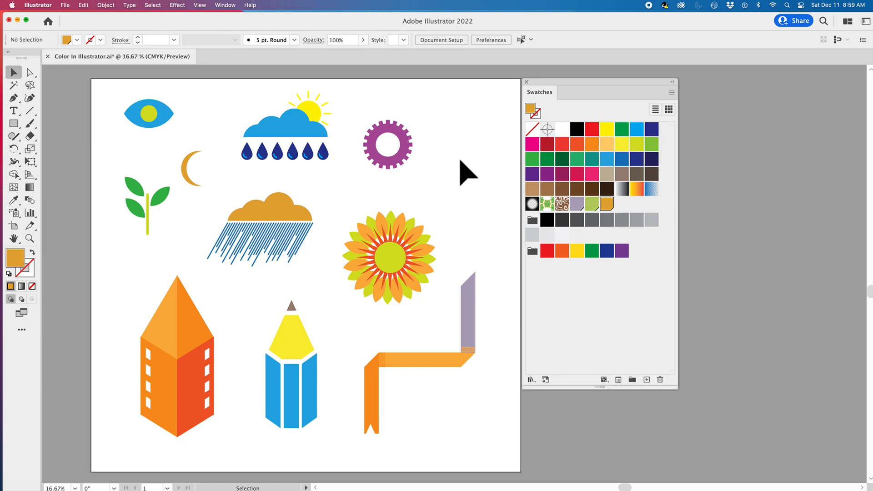